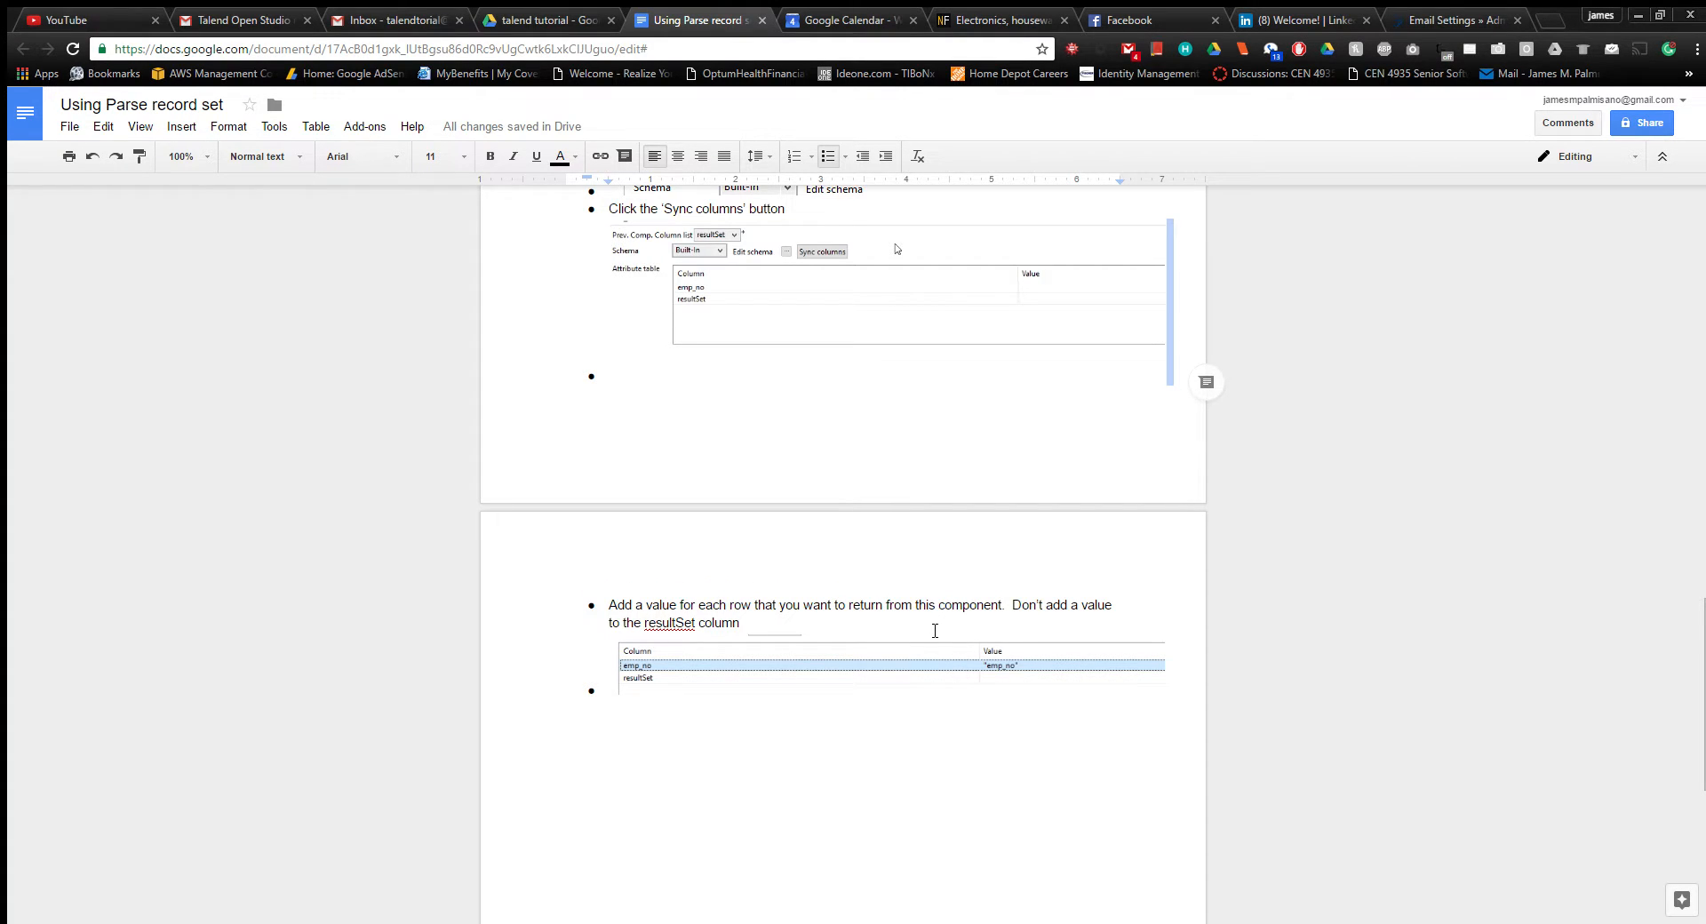
mouse_move(863, 630)
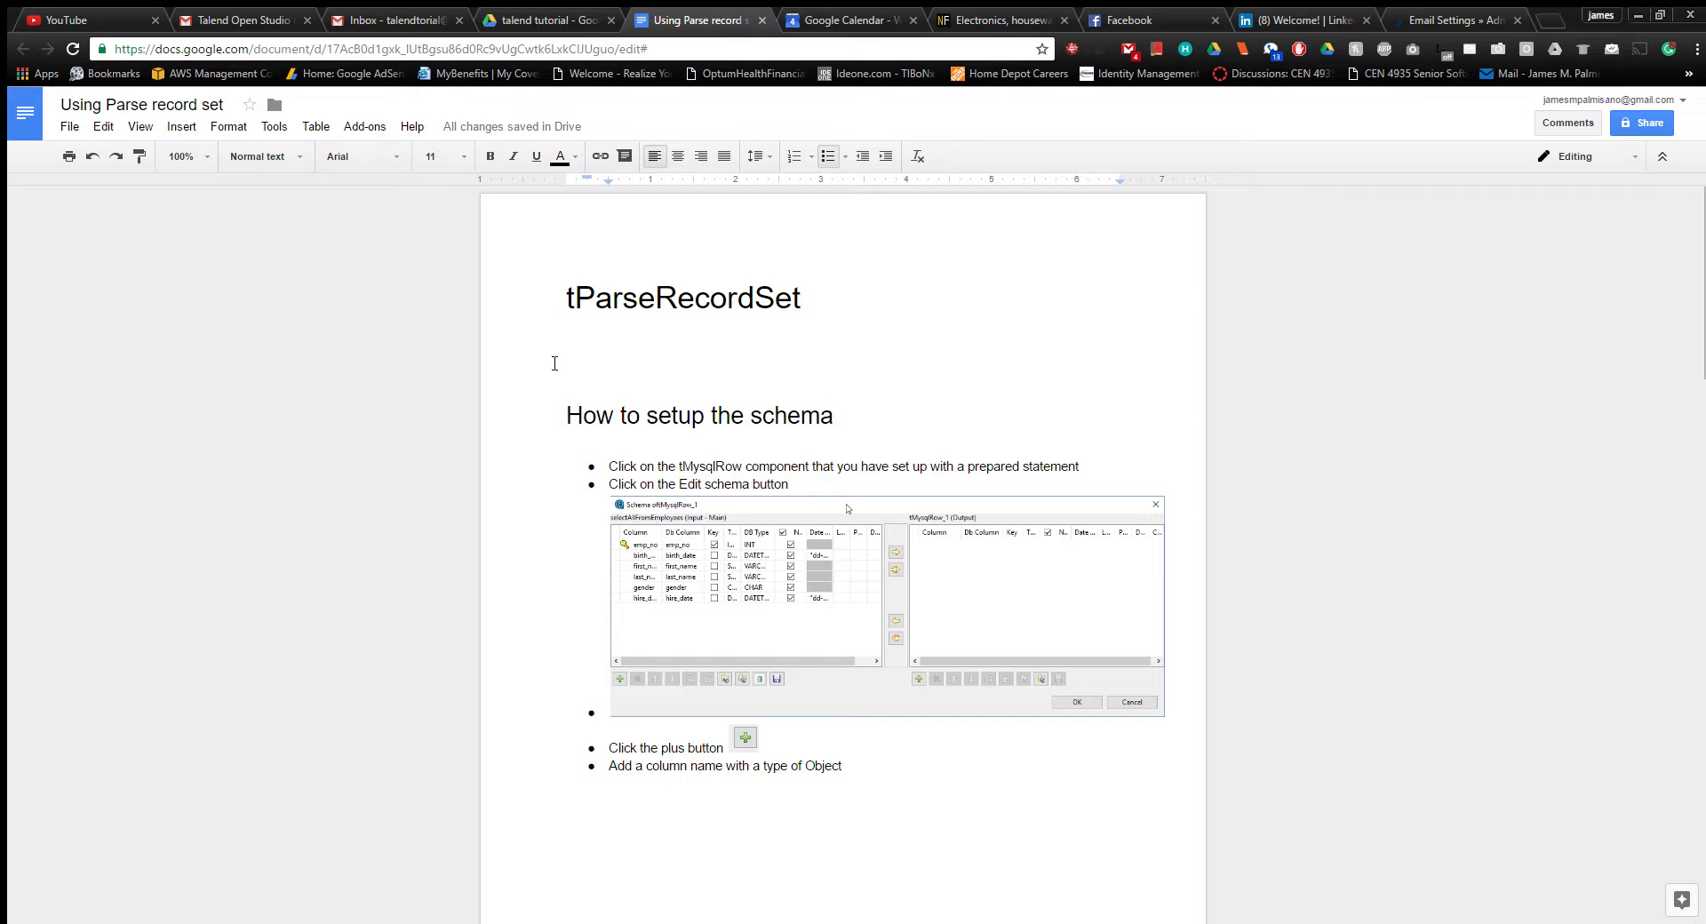
scroll("down", 3)
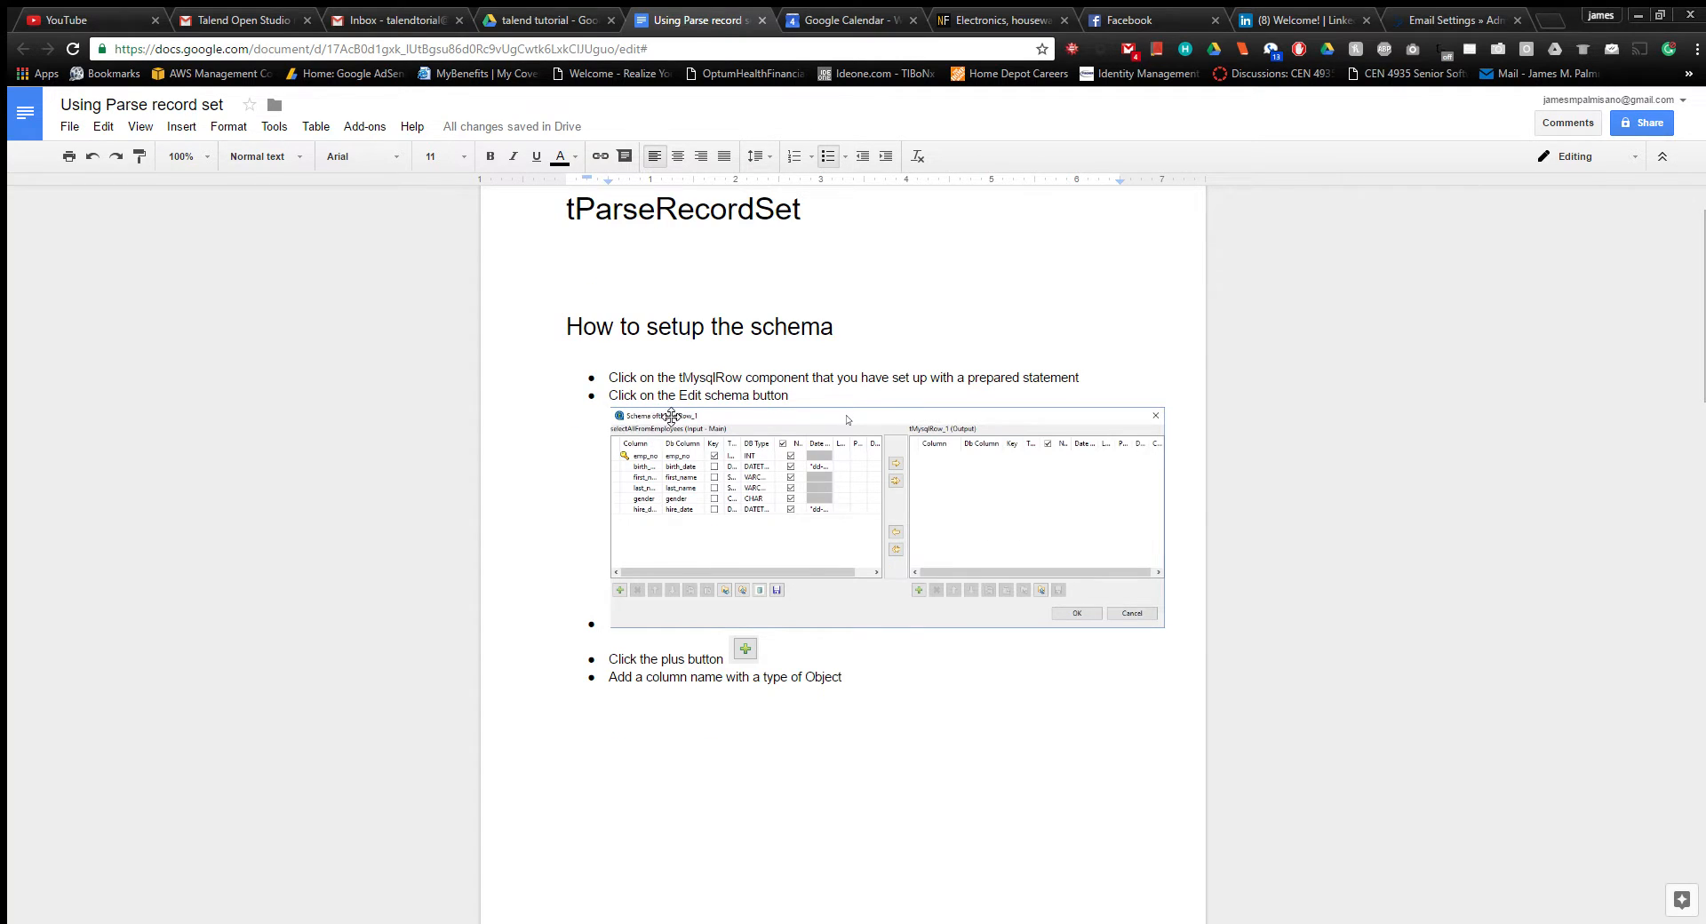
scroll("down", 3)
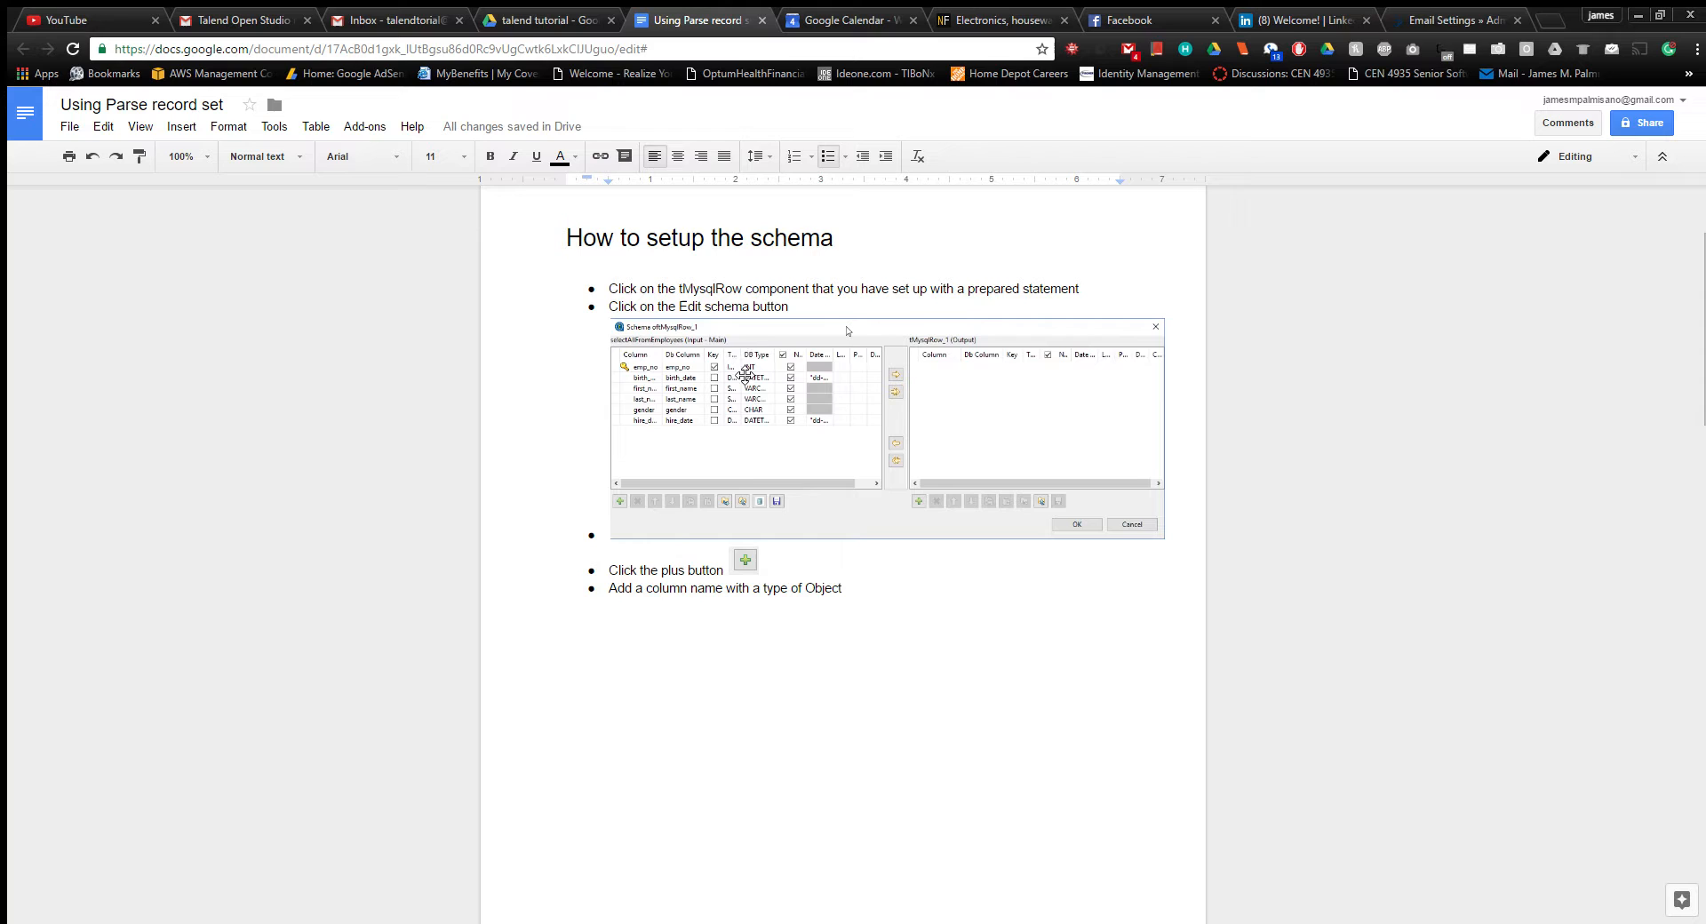
scroll("down", 3)
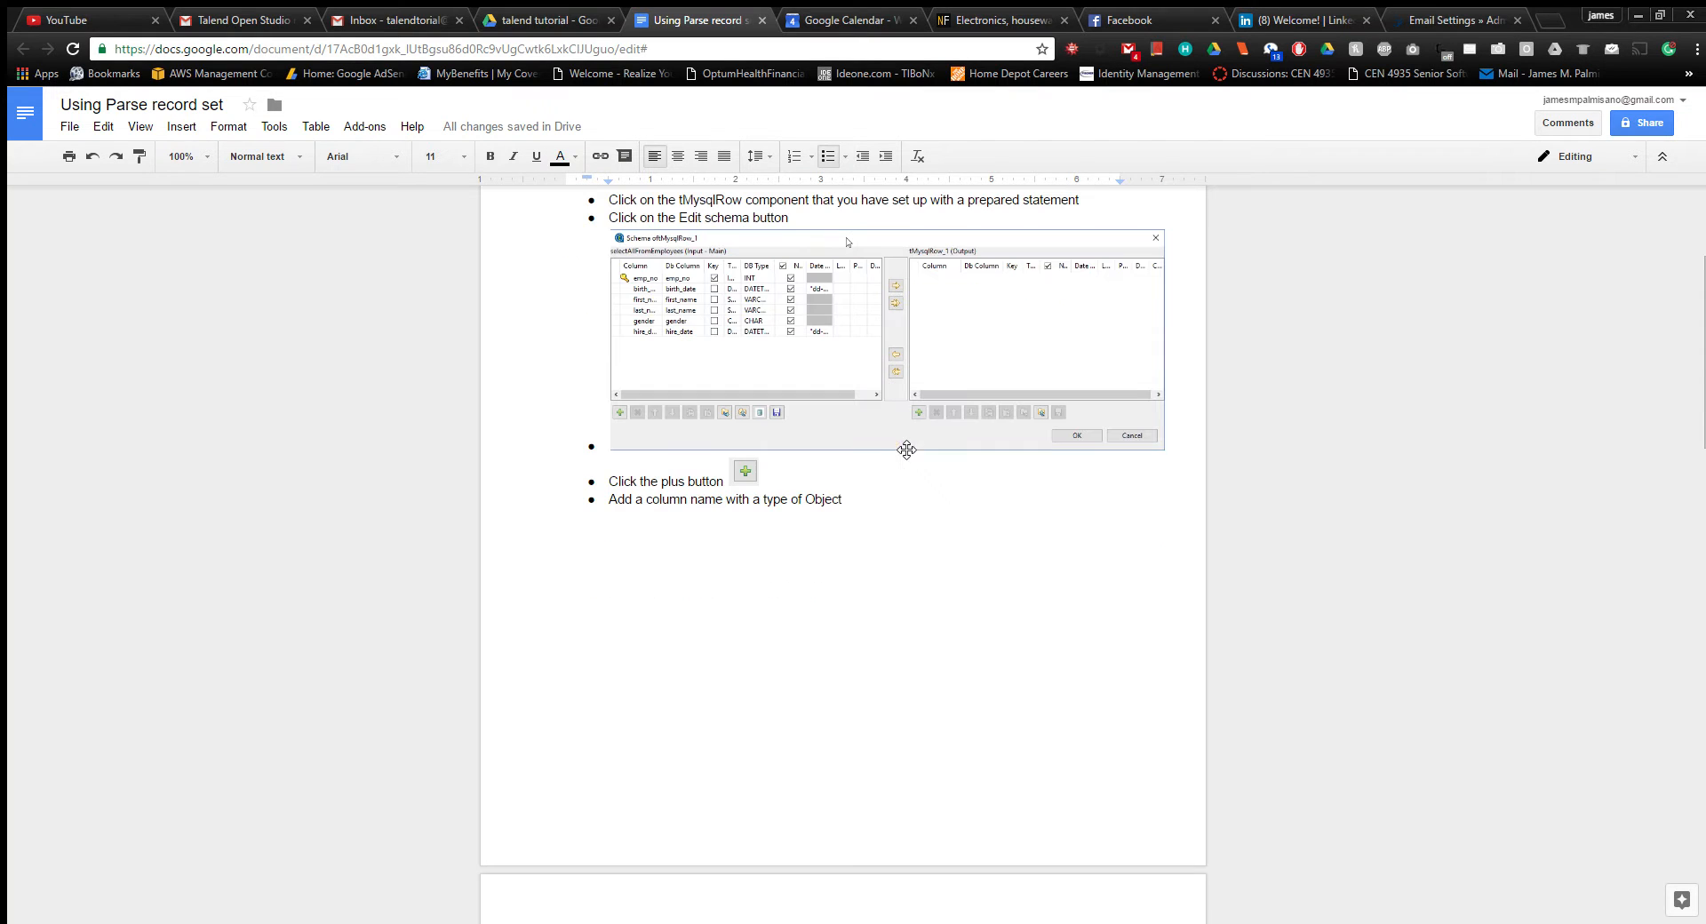
mouse_move(955, 304)
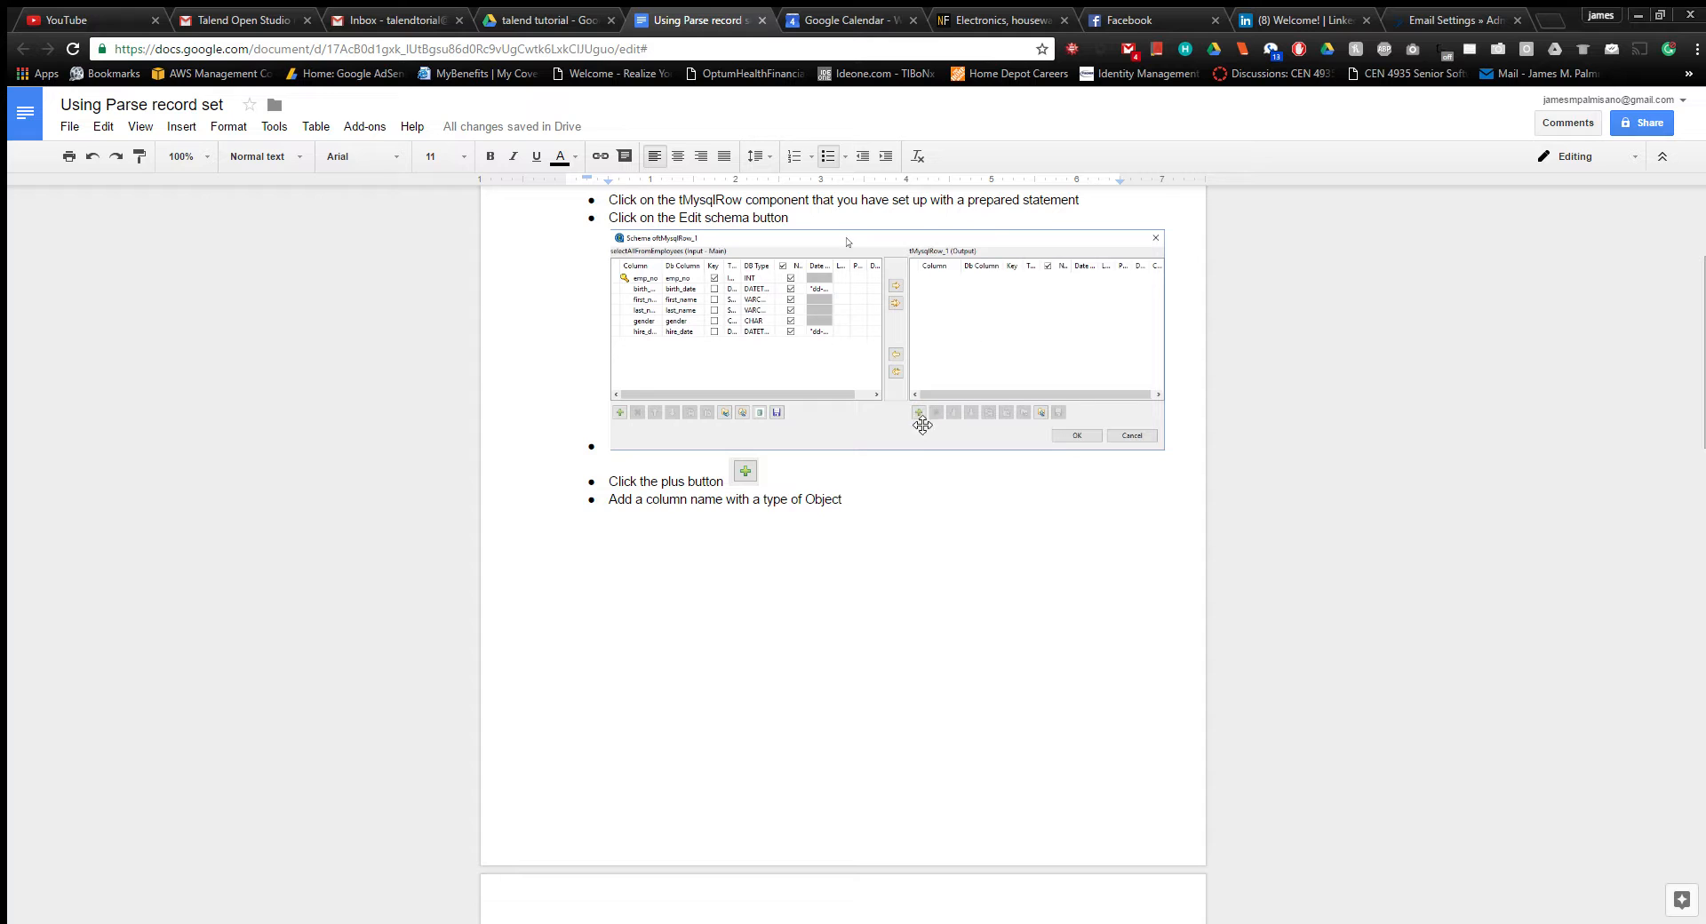
scroll("down", 3)
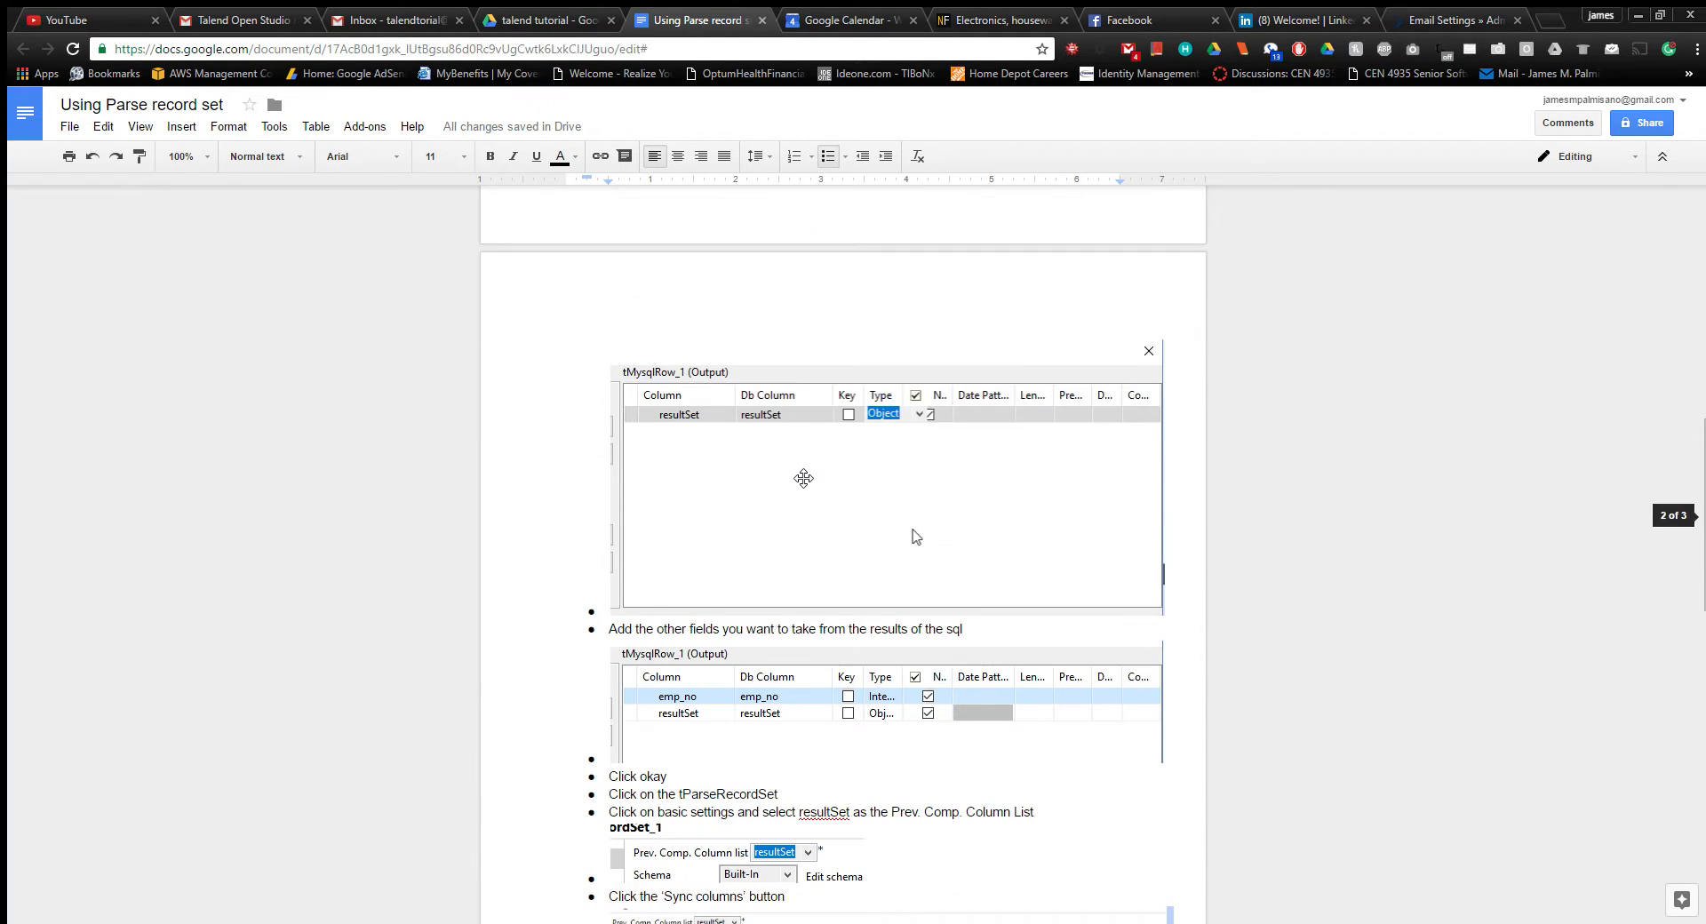
scroll("down", 3)
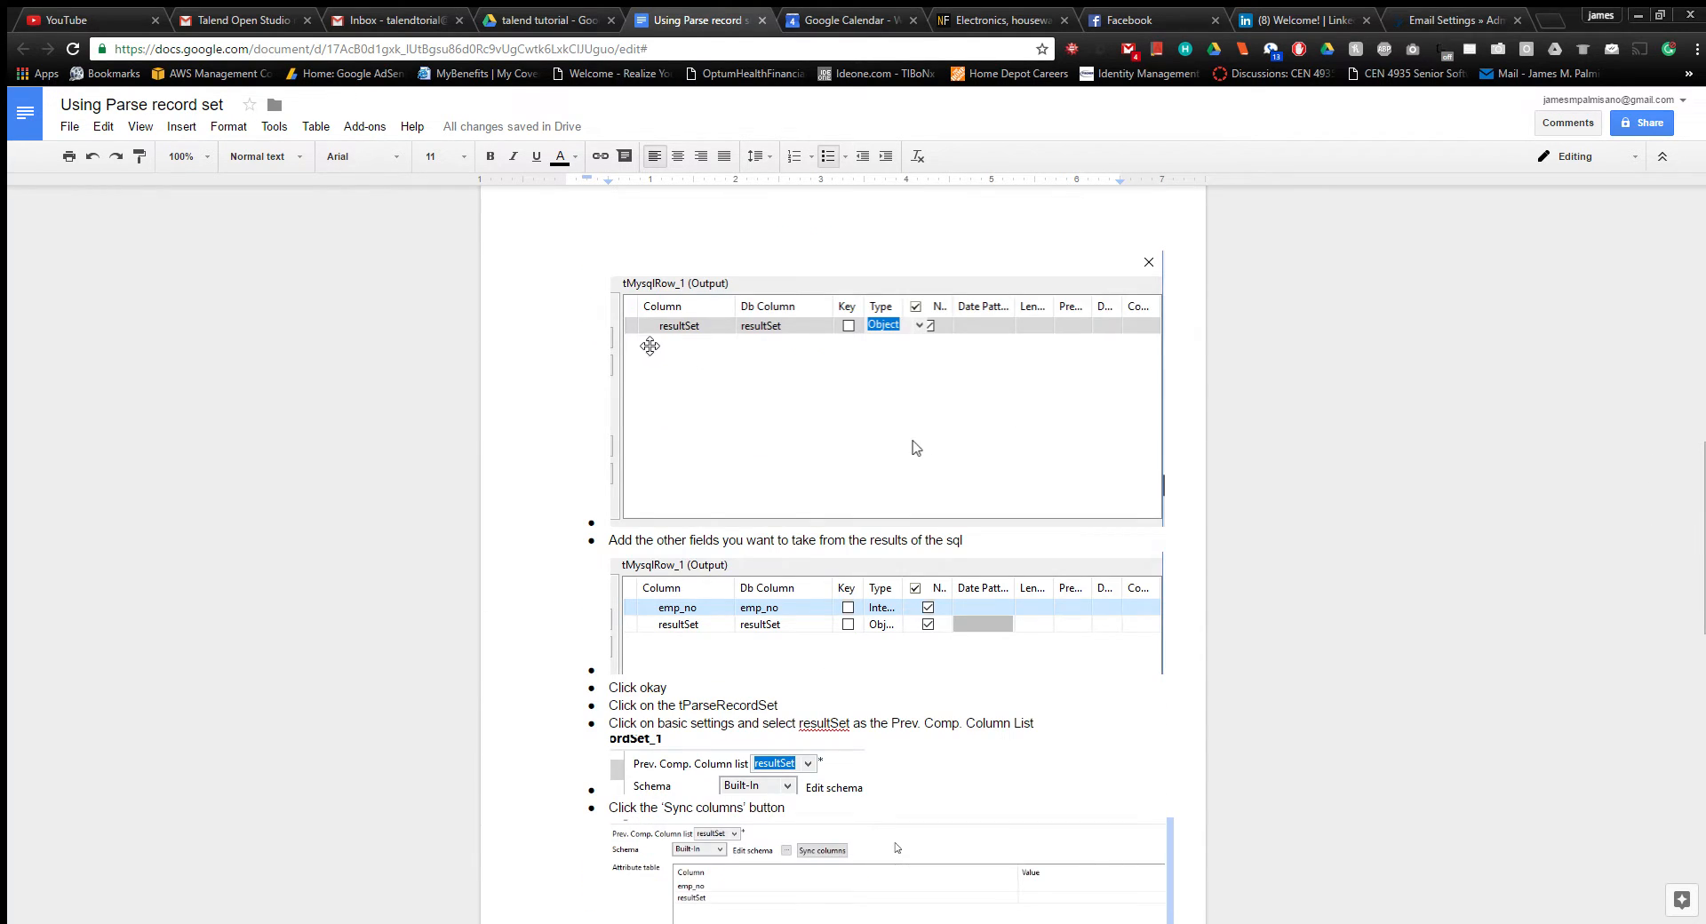
mouse_move(697, 328)
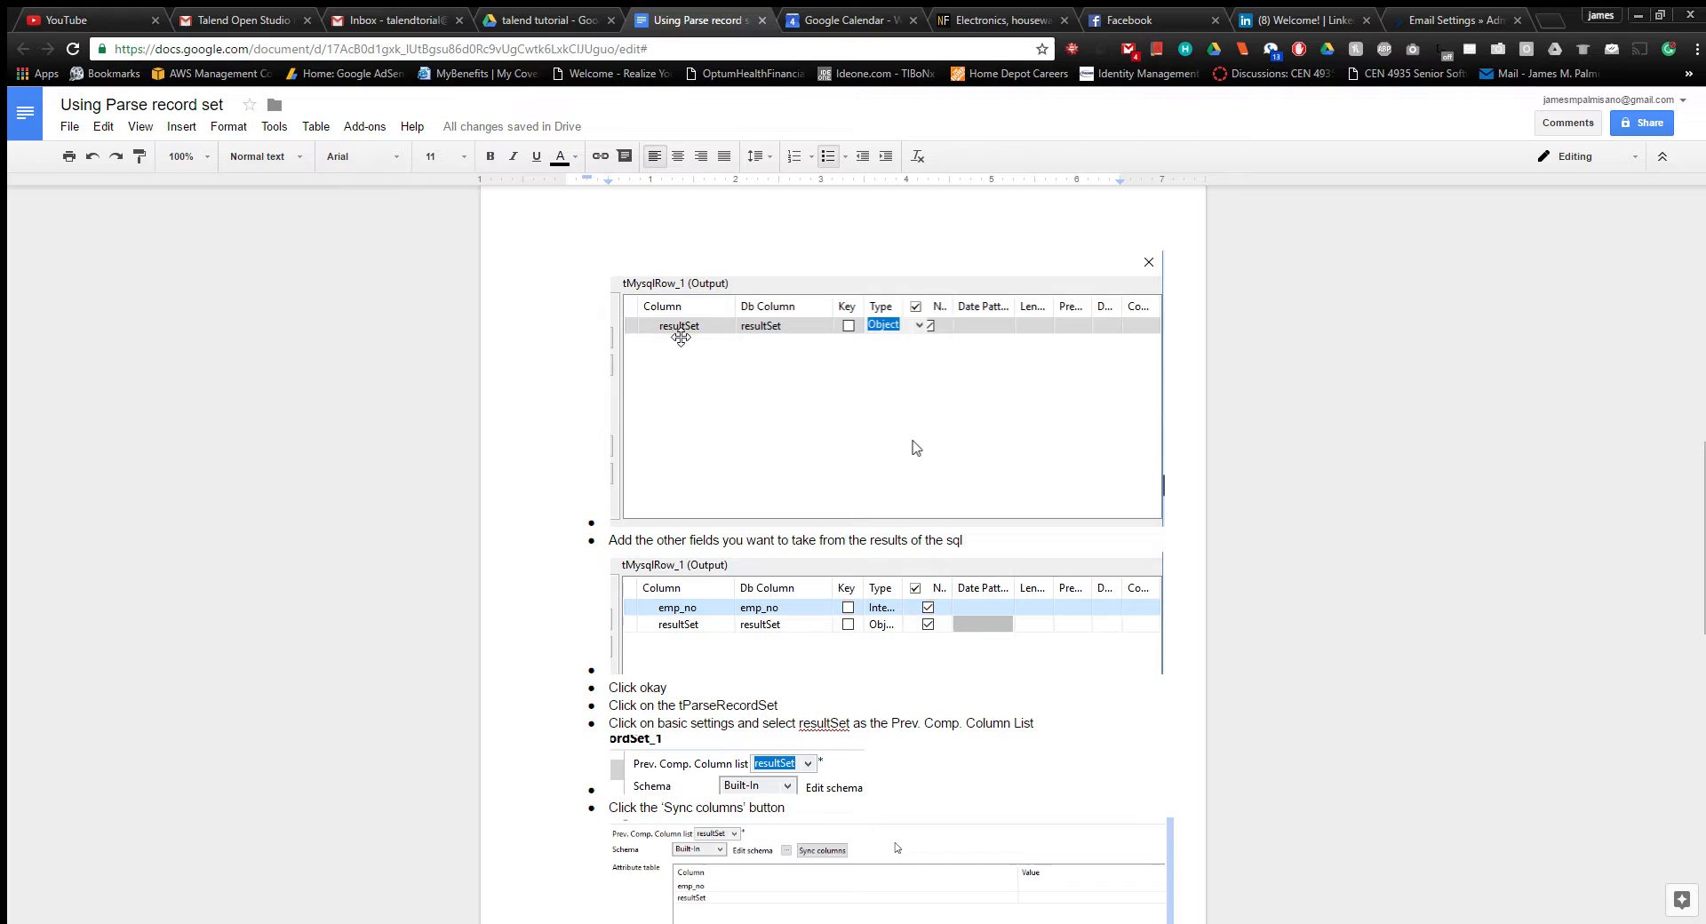
mouse_move(888, 349)
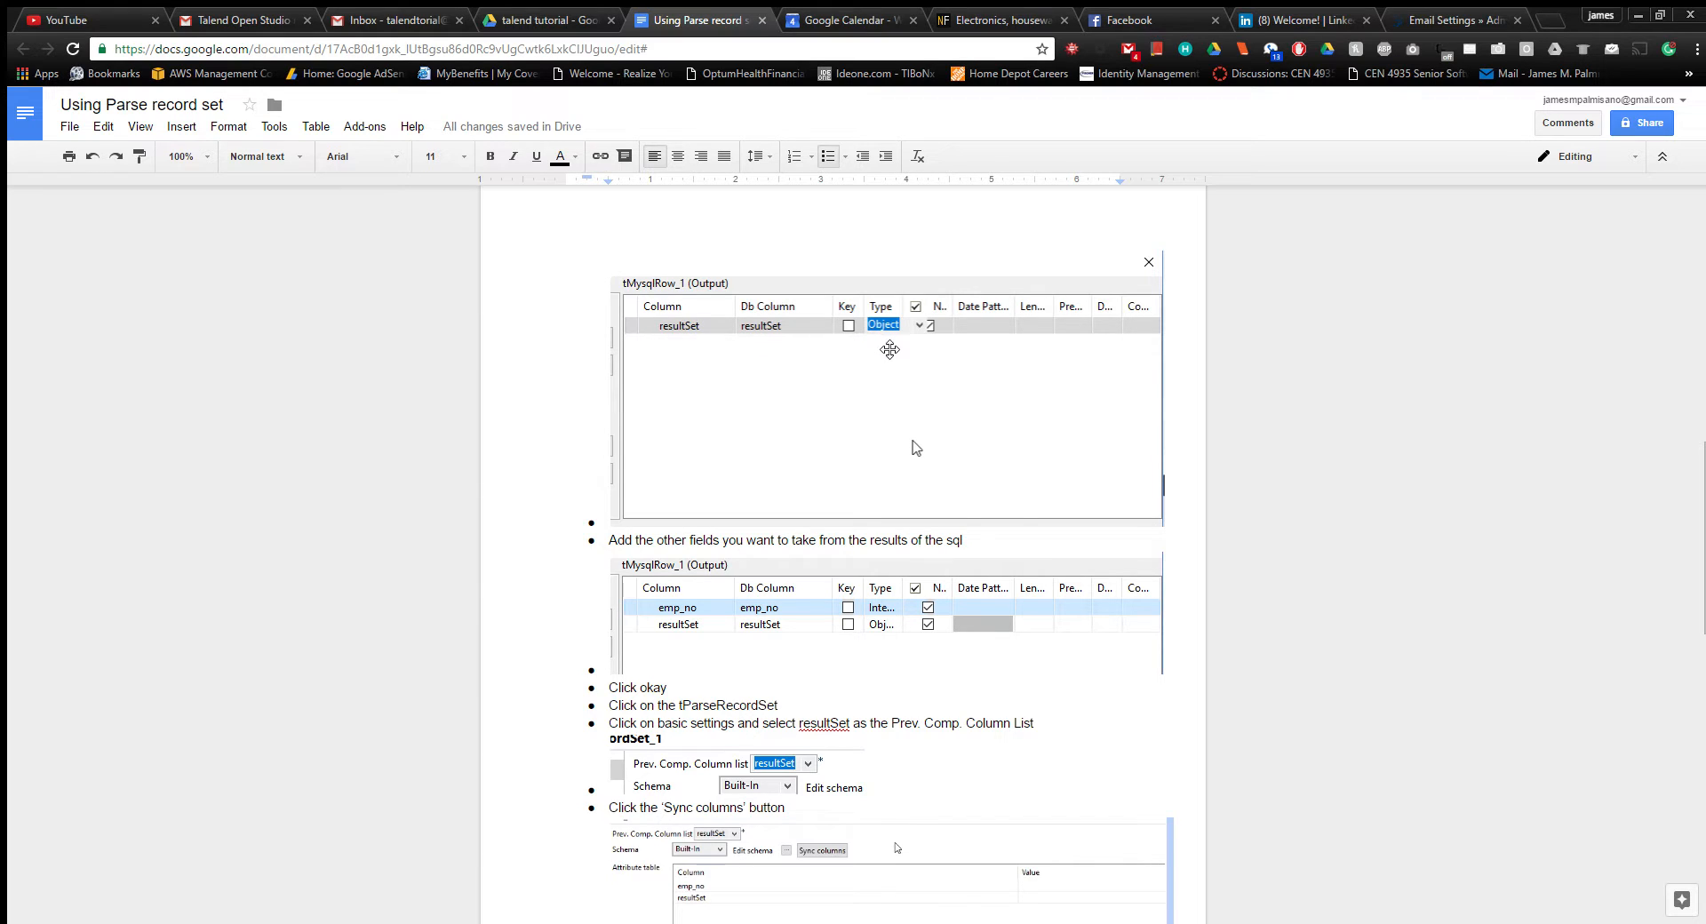
mouse_move(876, 356)
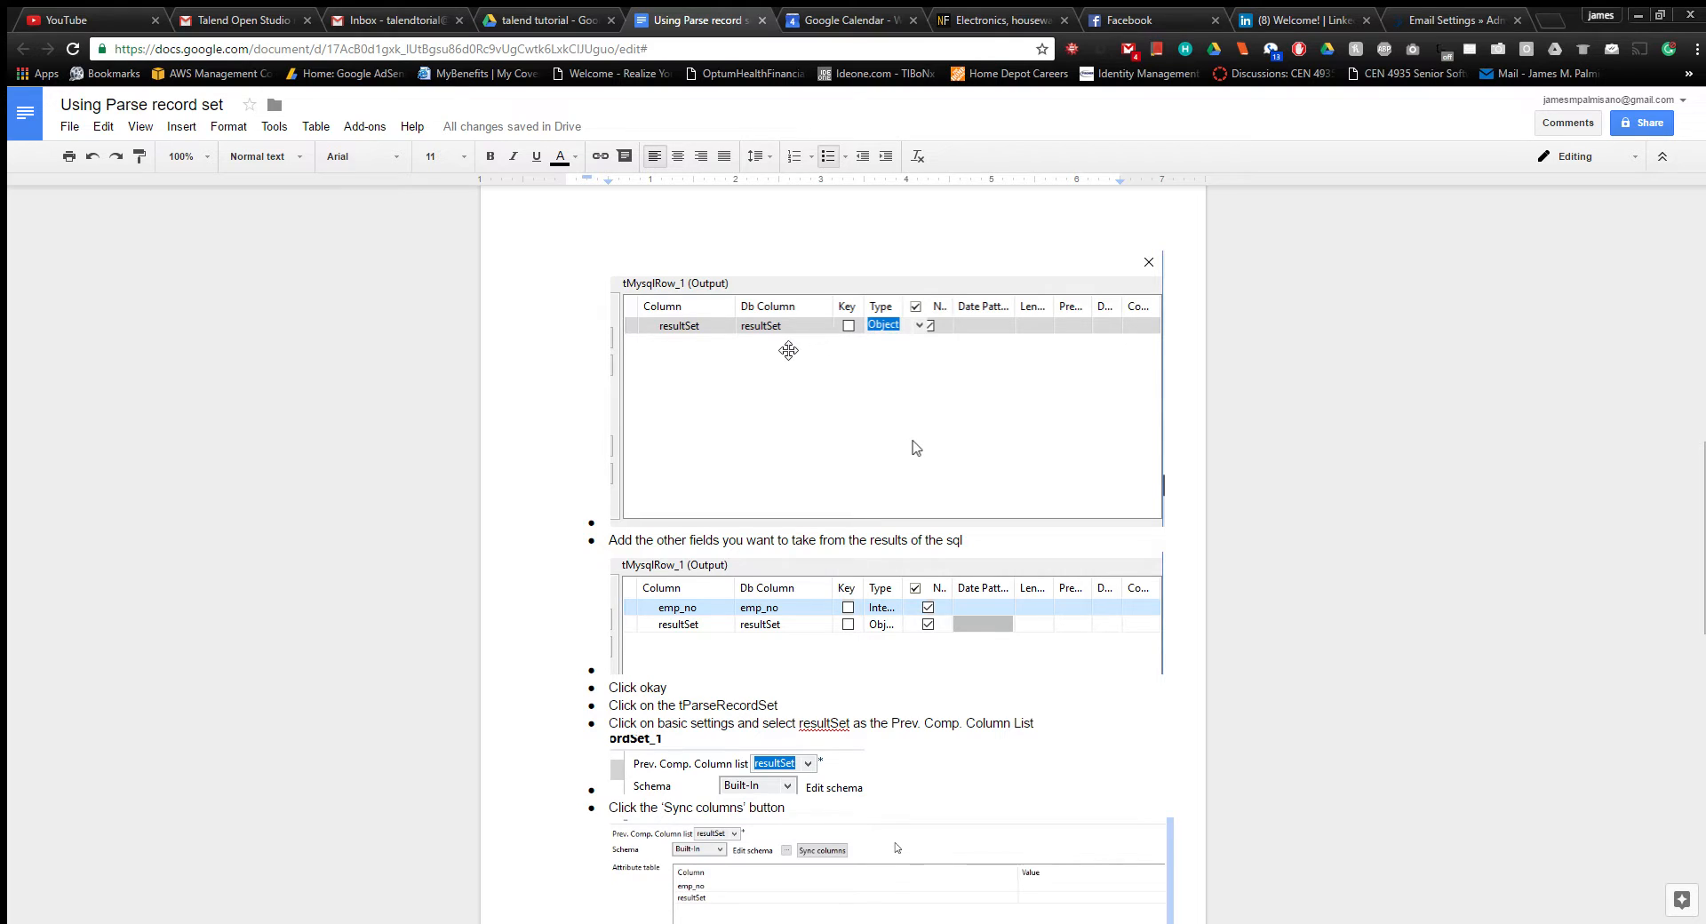
mouse_move(948, 362)
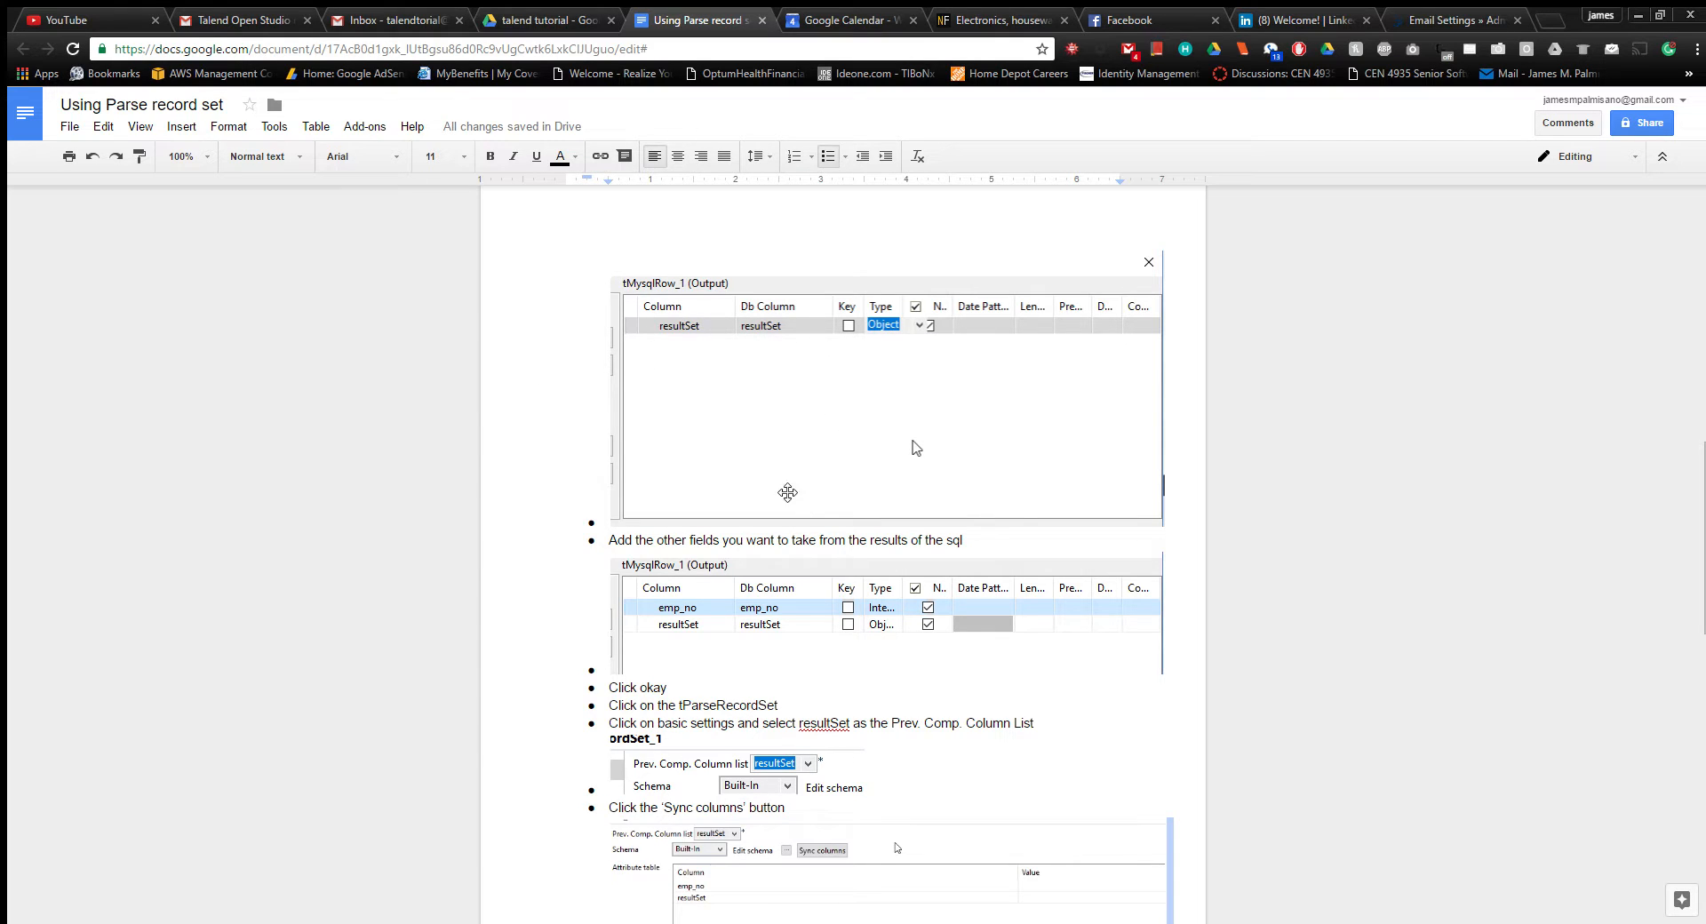
scroll("down", 3)
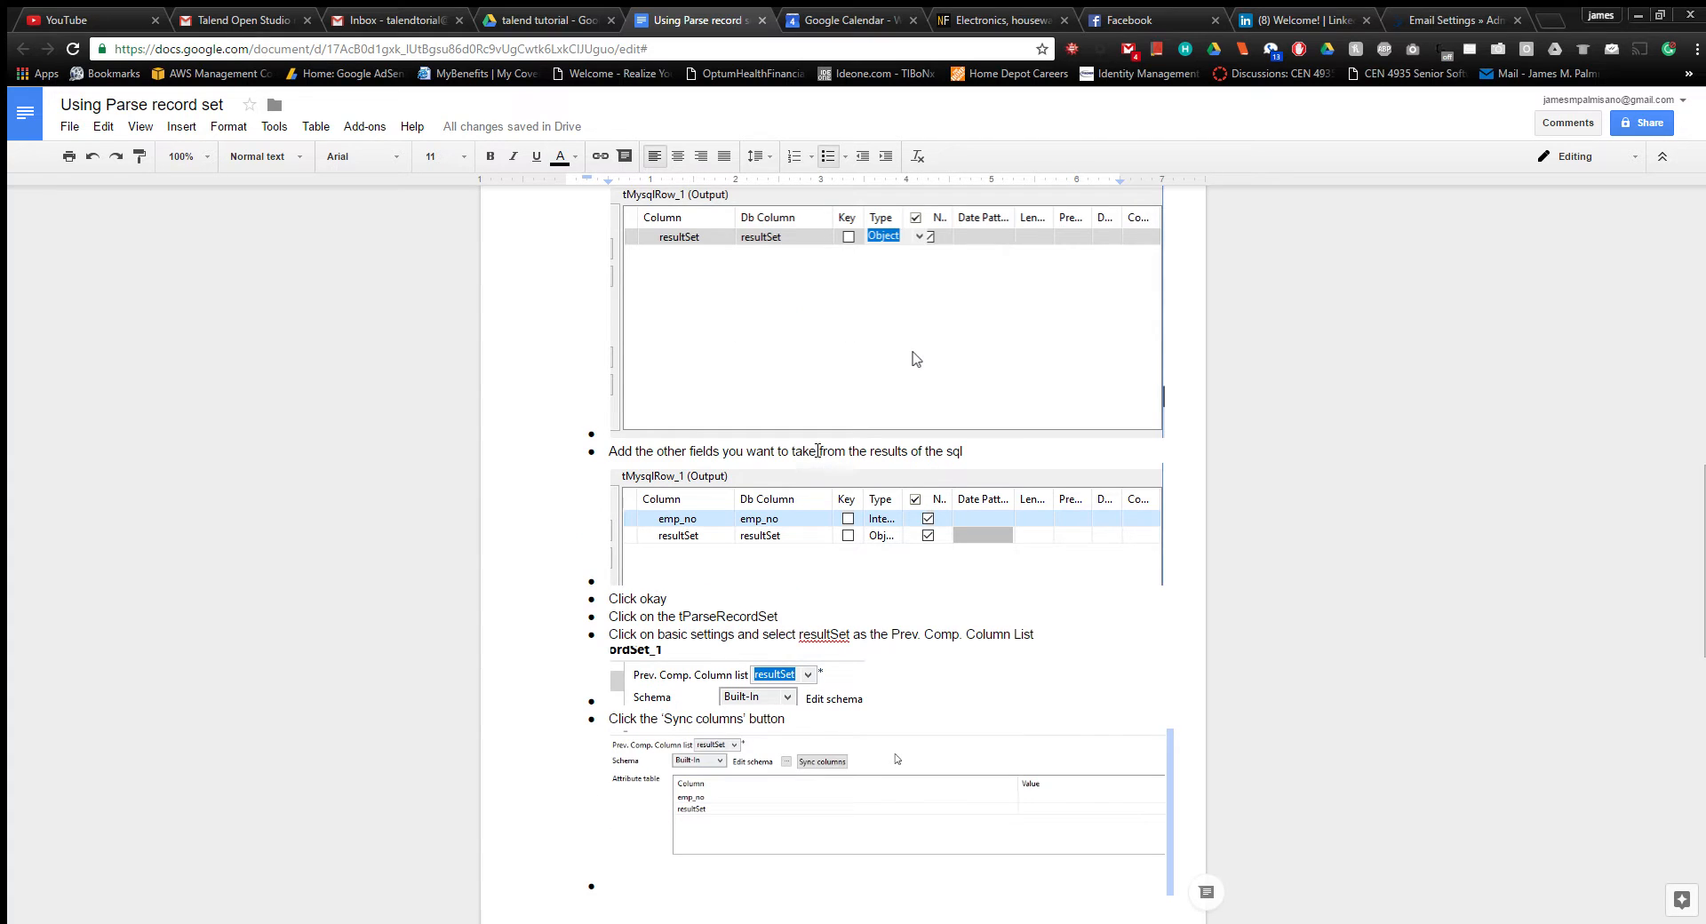
scroll("down", 3)
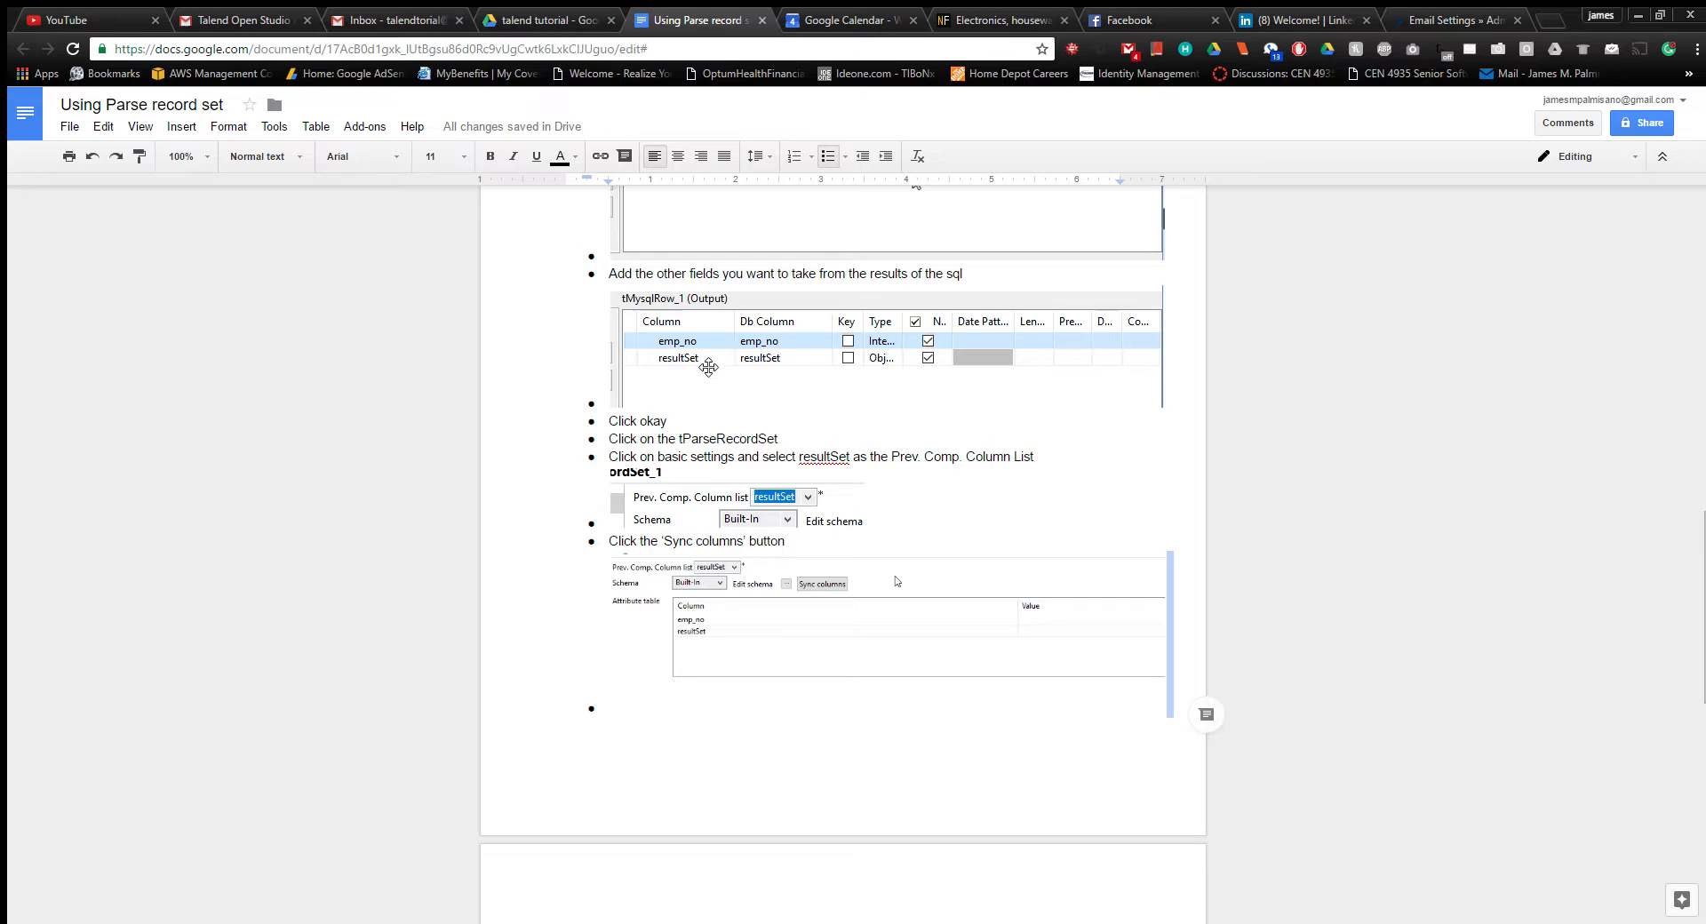
scroll("down", 3)
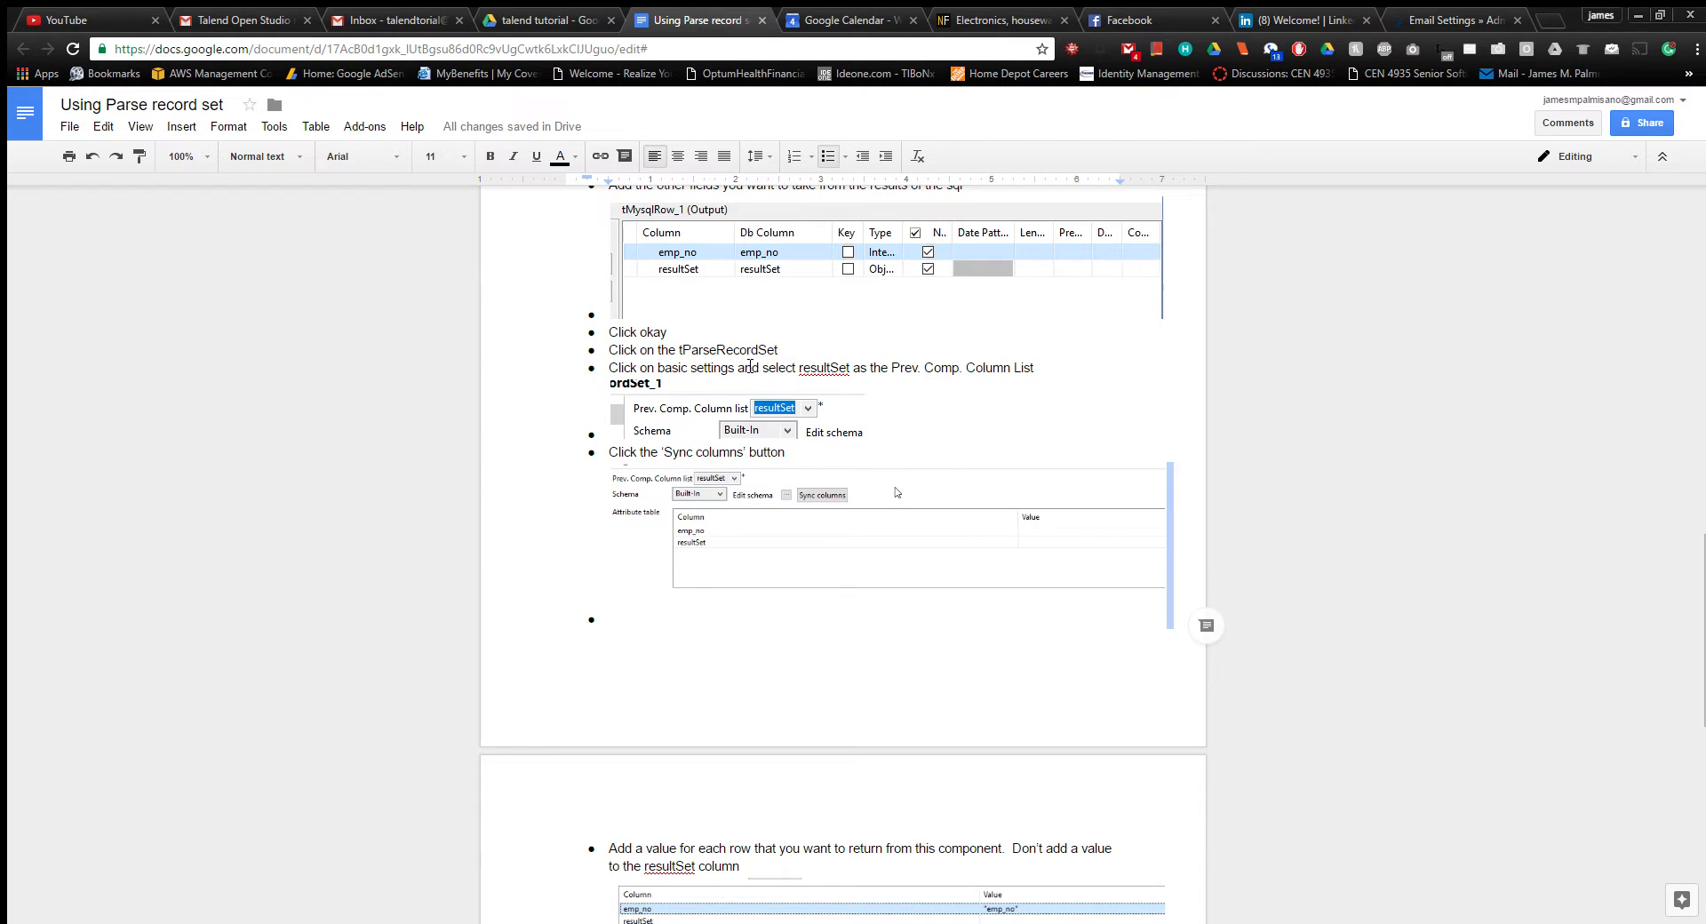
scroll("down", 3)
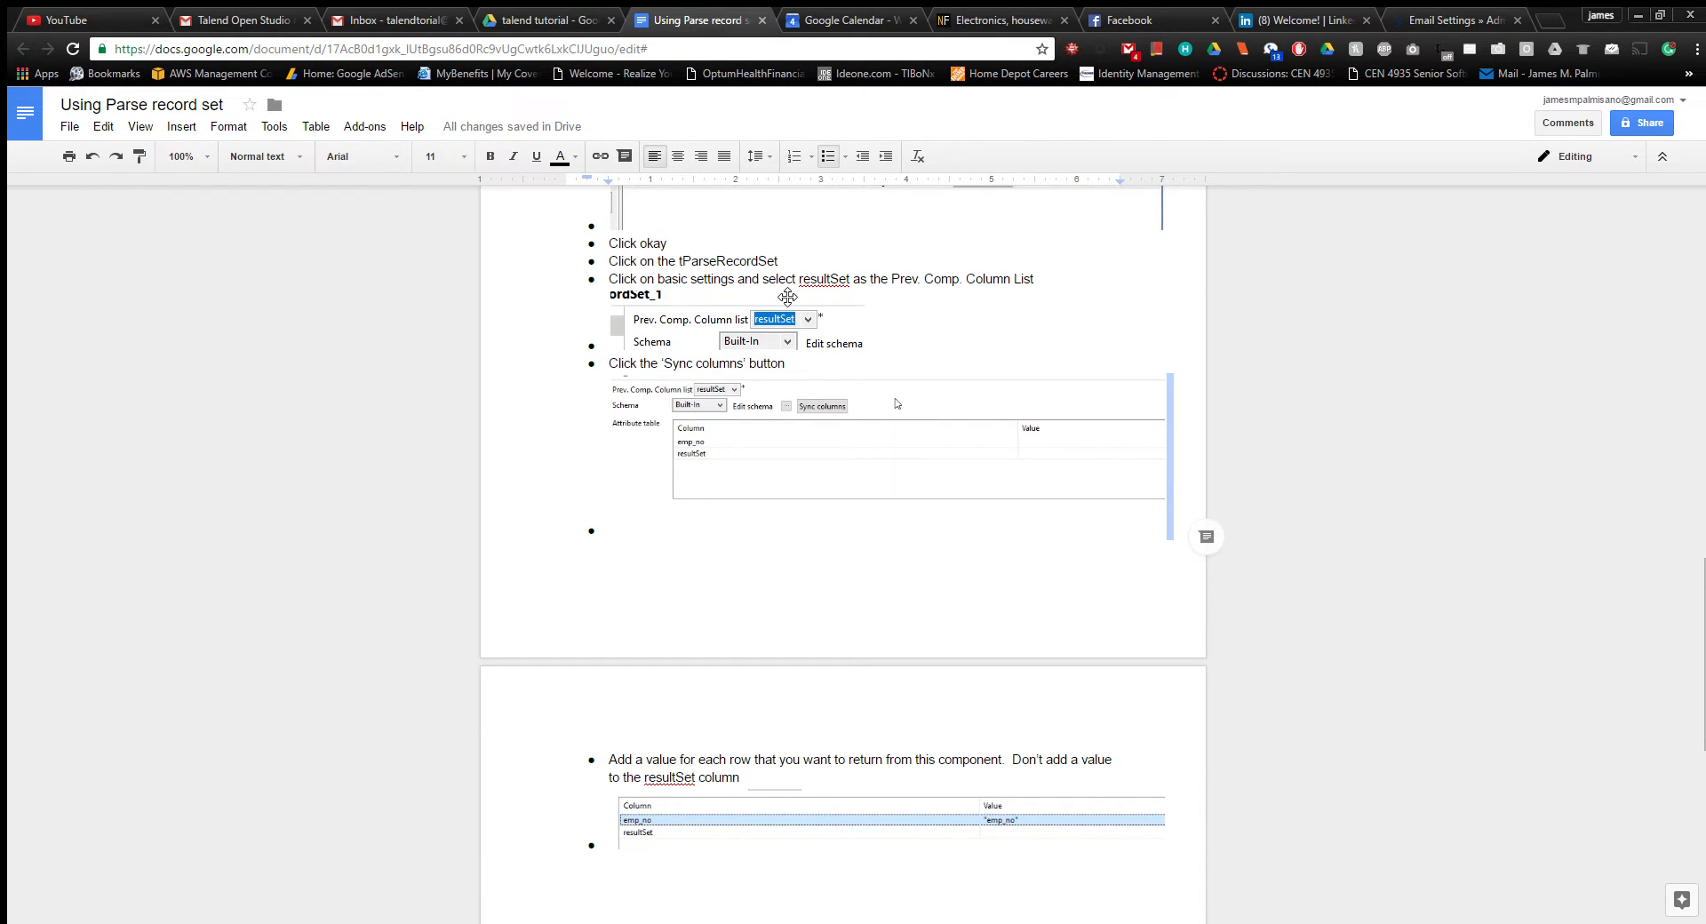
mouse_move(875, 413)
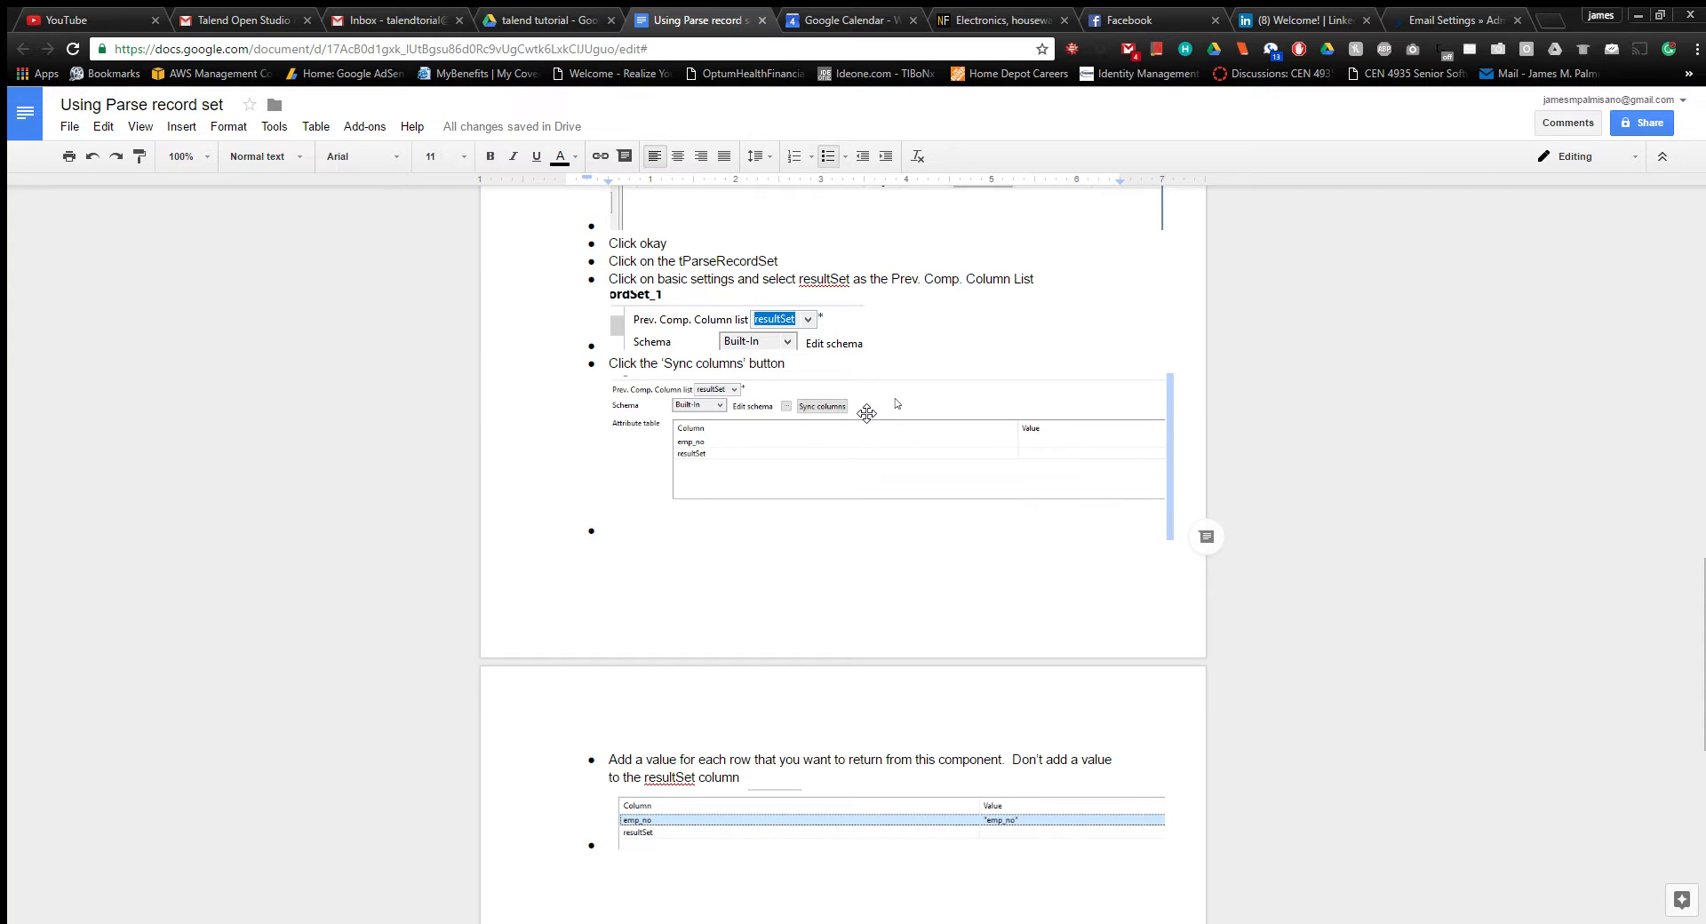
mouse_move(664, 418)
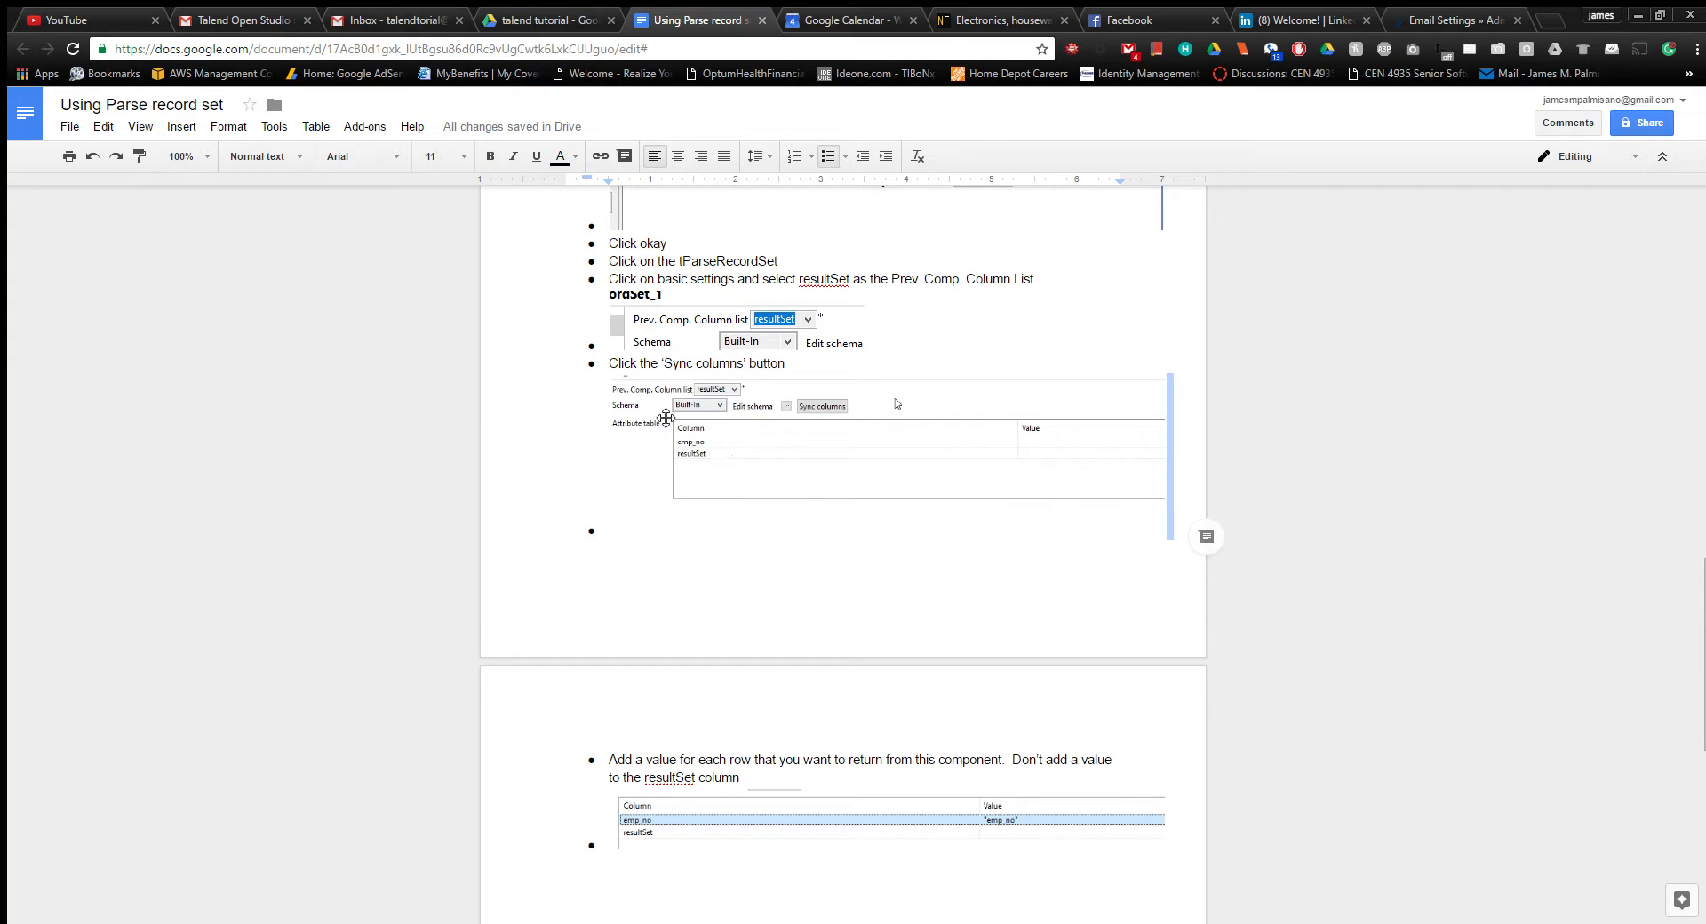
mouse_move(651, 411)
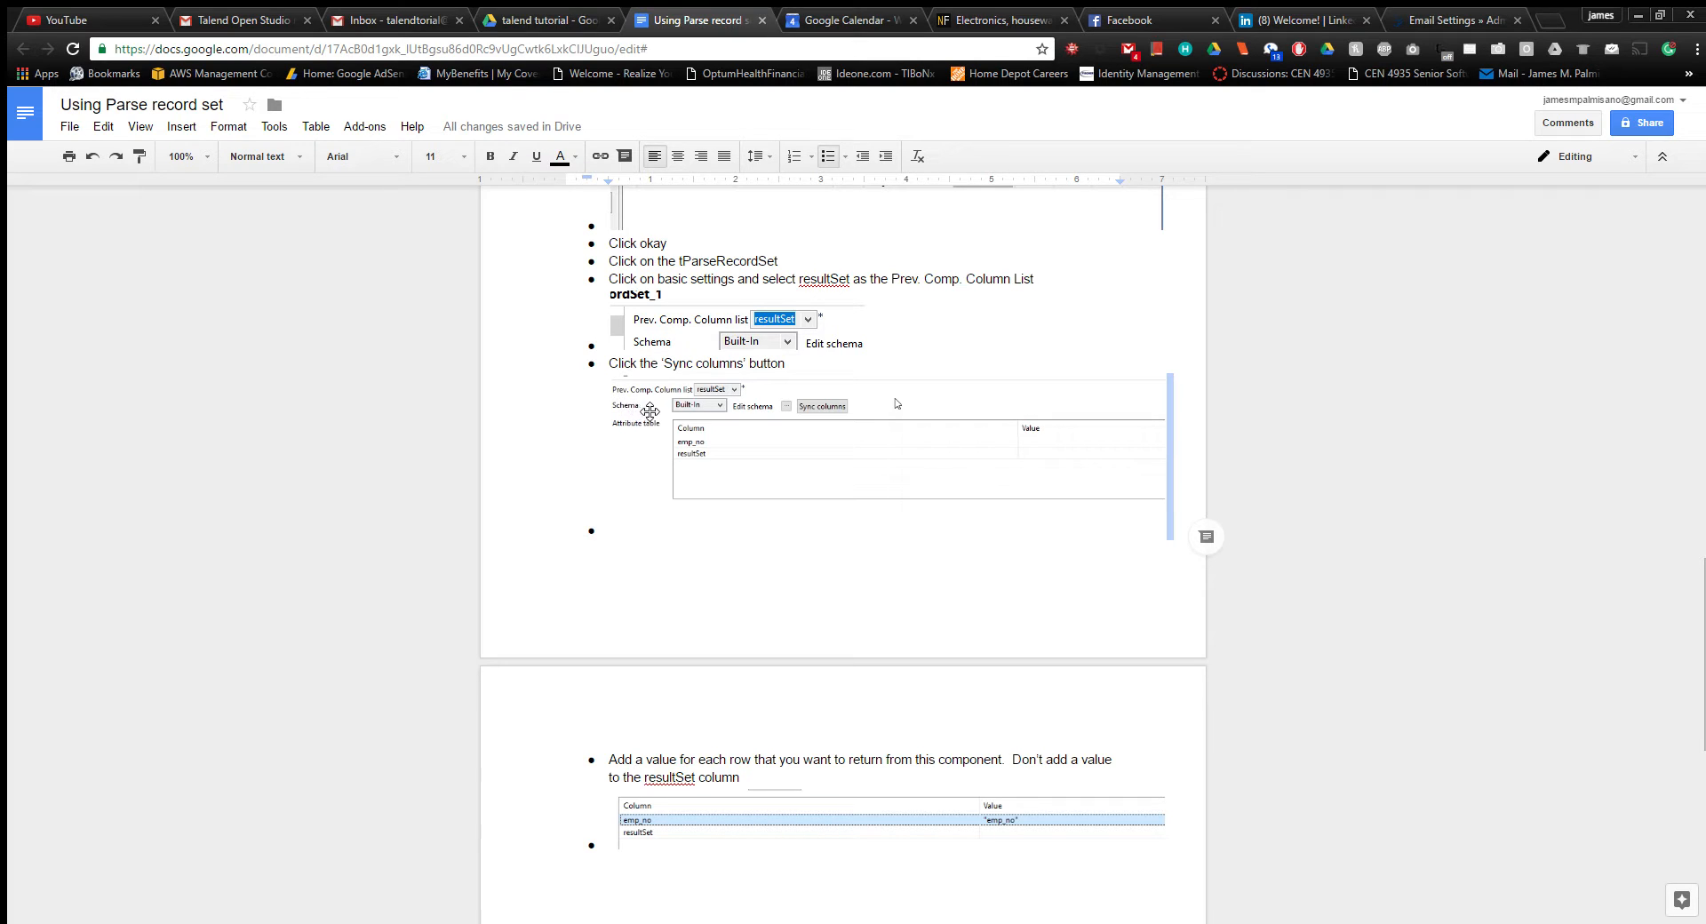
mouse_move(744, 406)
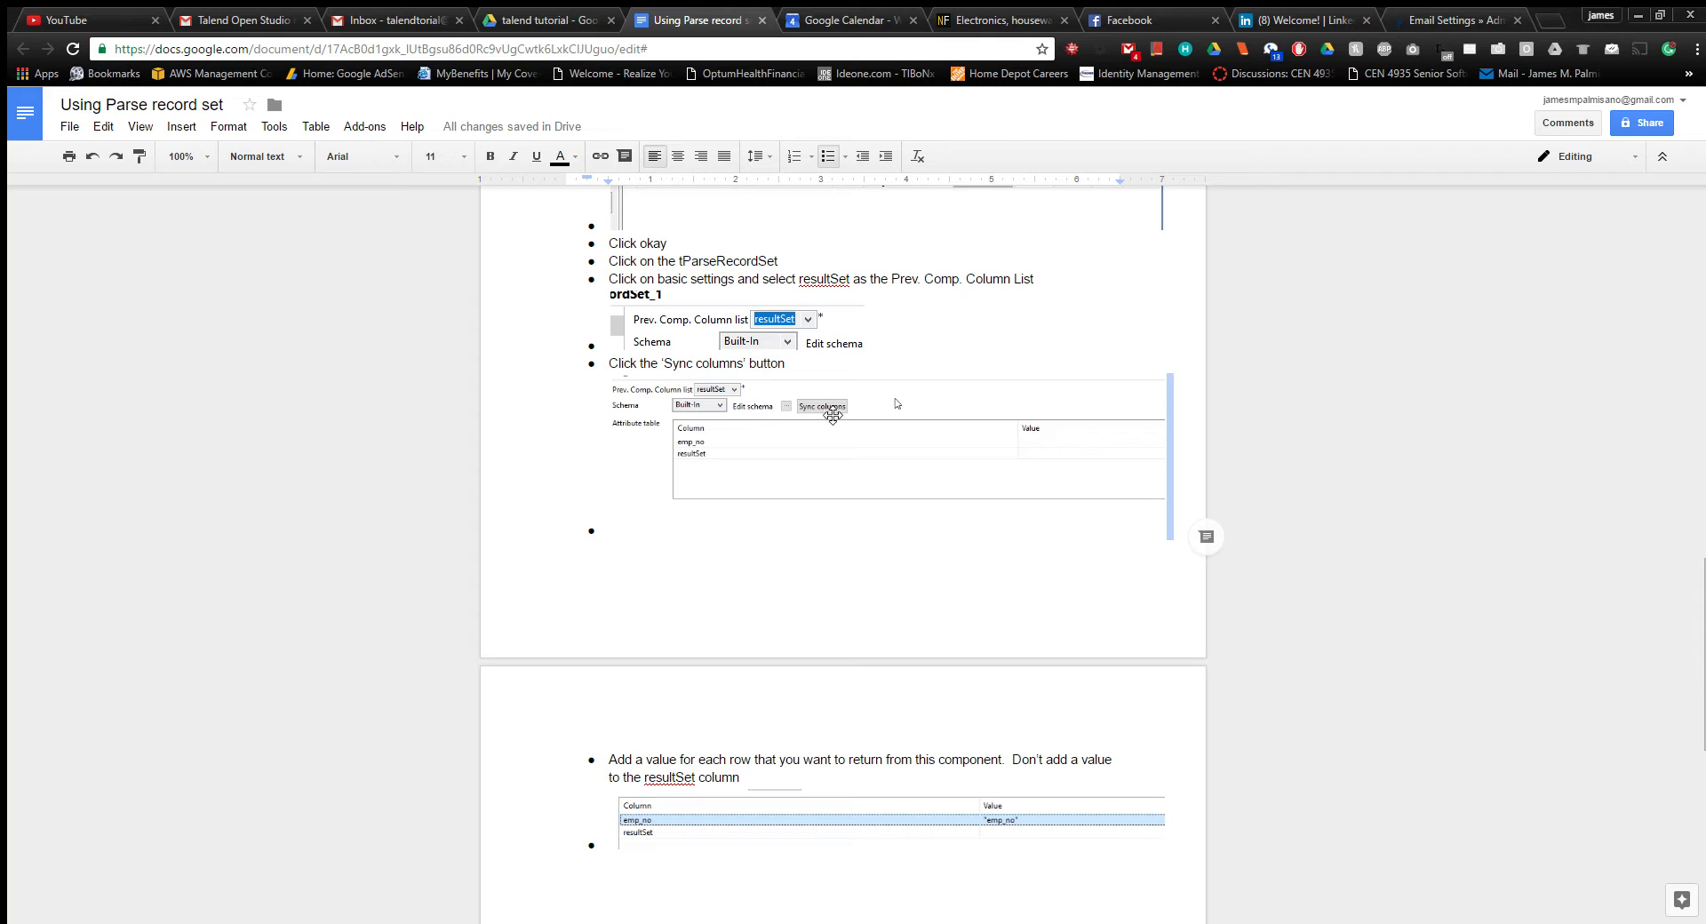
mouse_move(738, 449)
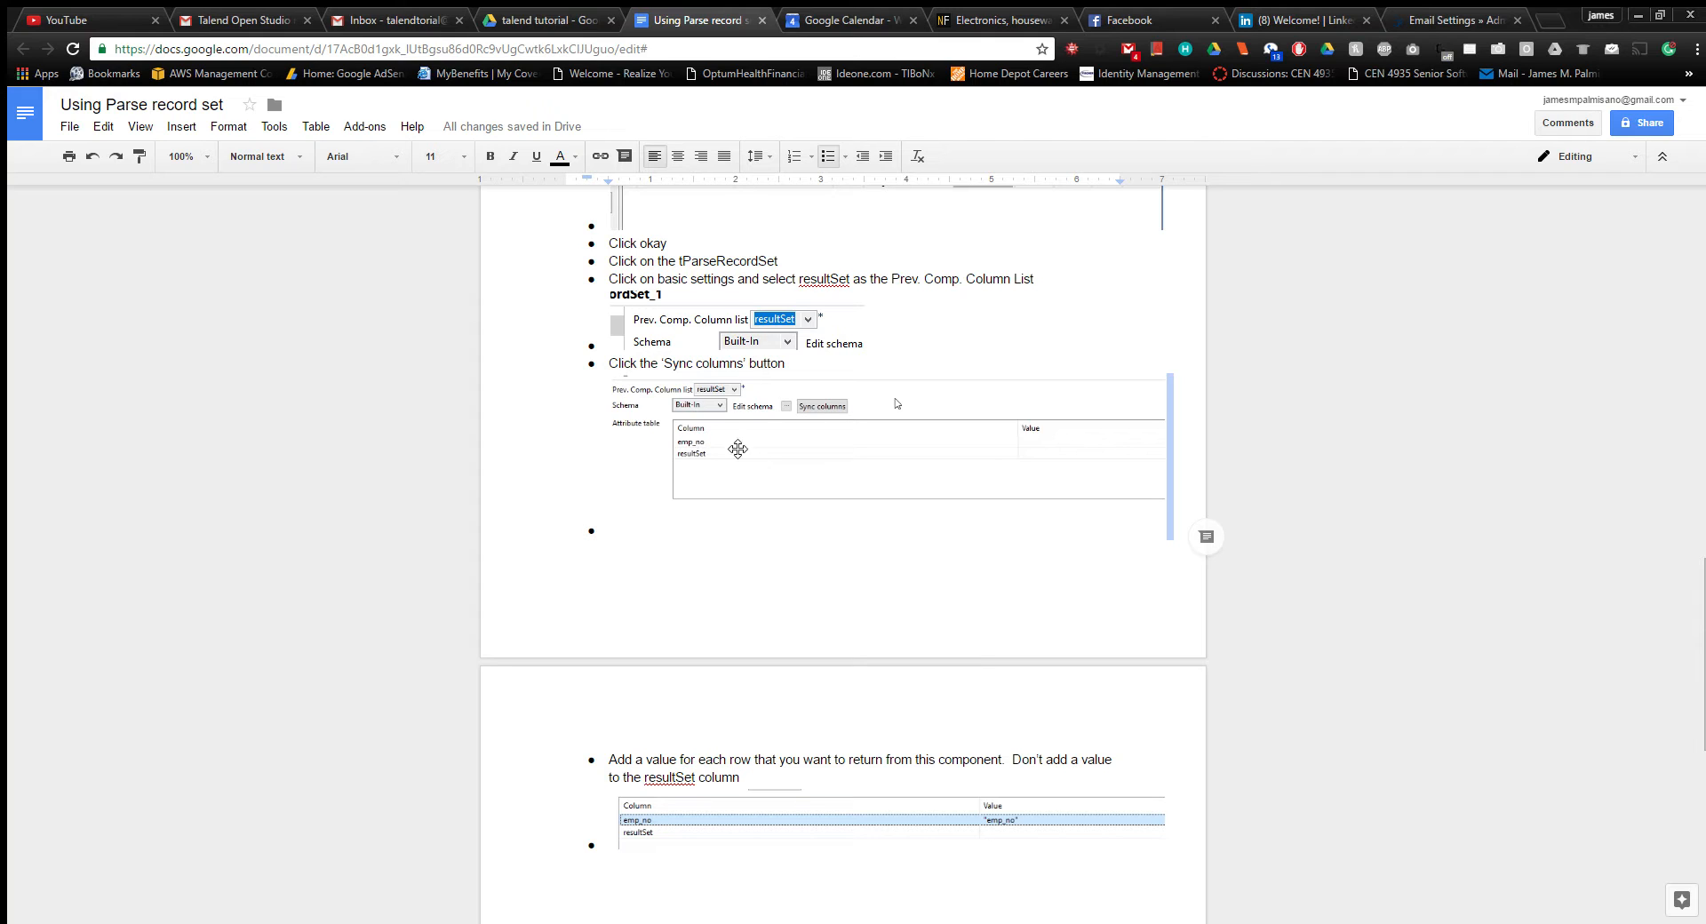
mouse_move(1012, 472)
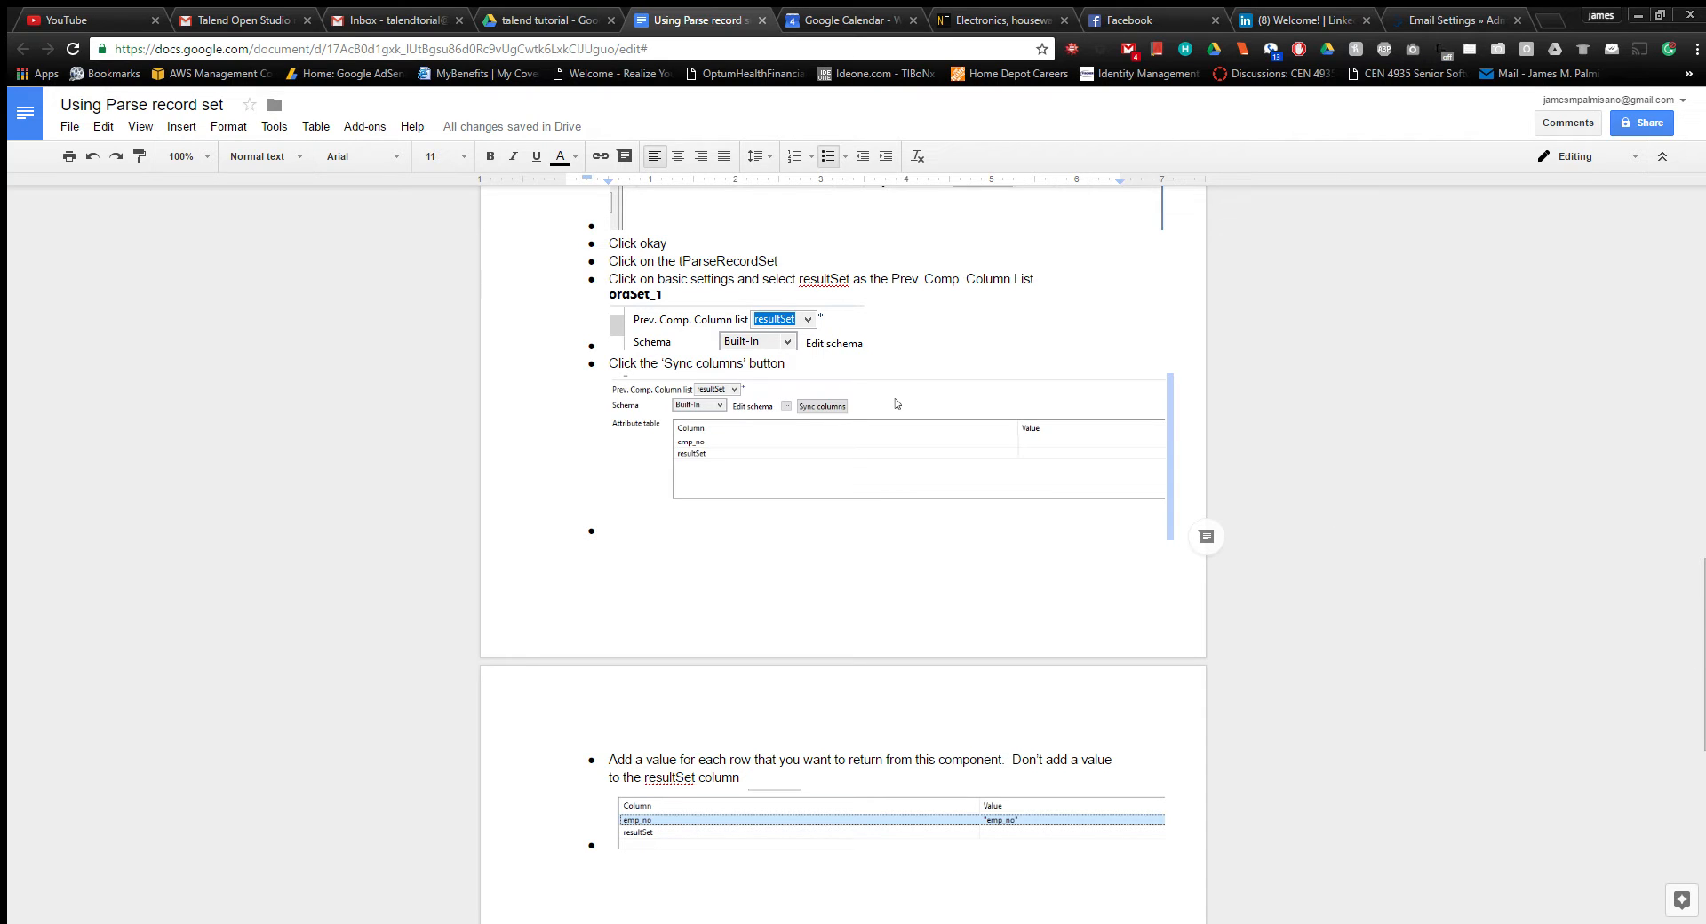
scroll("down", 3)
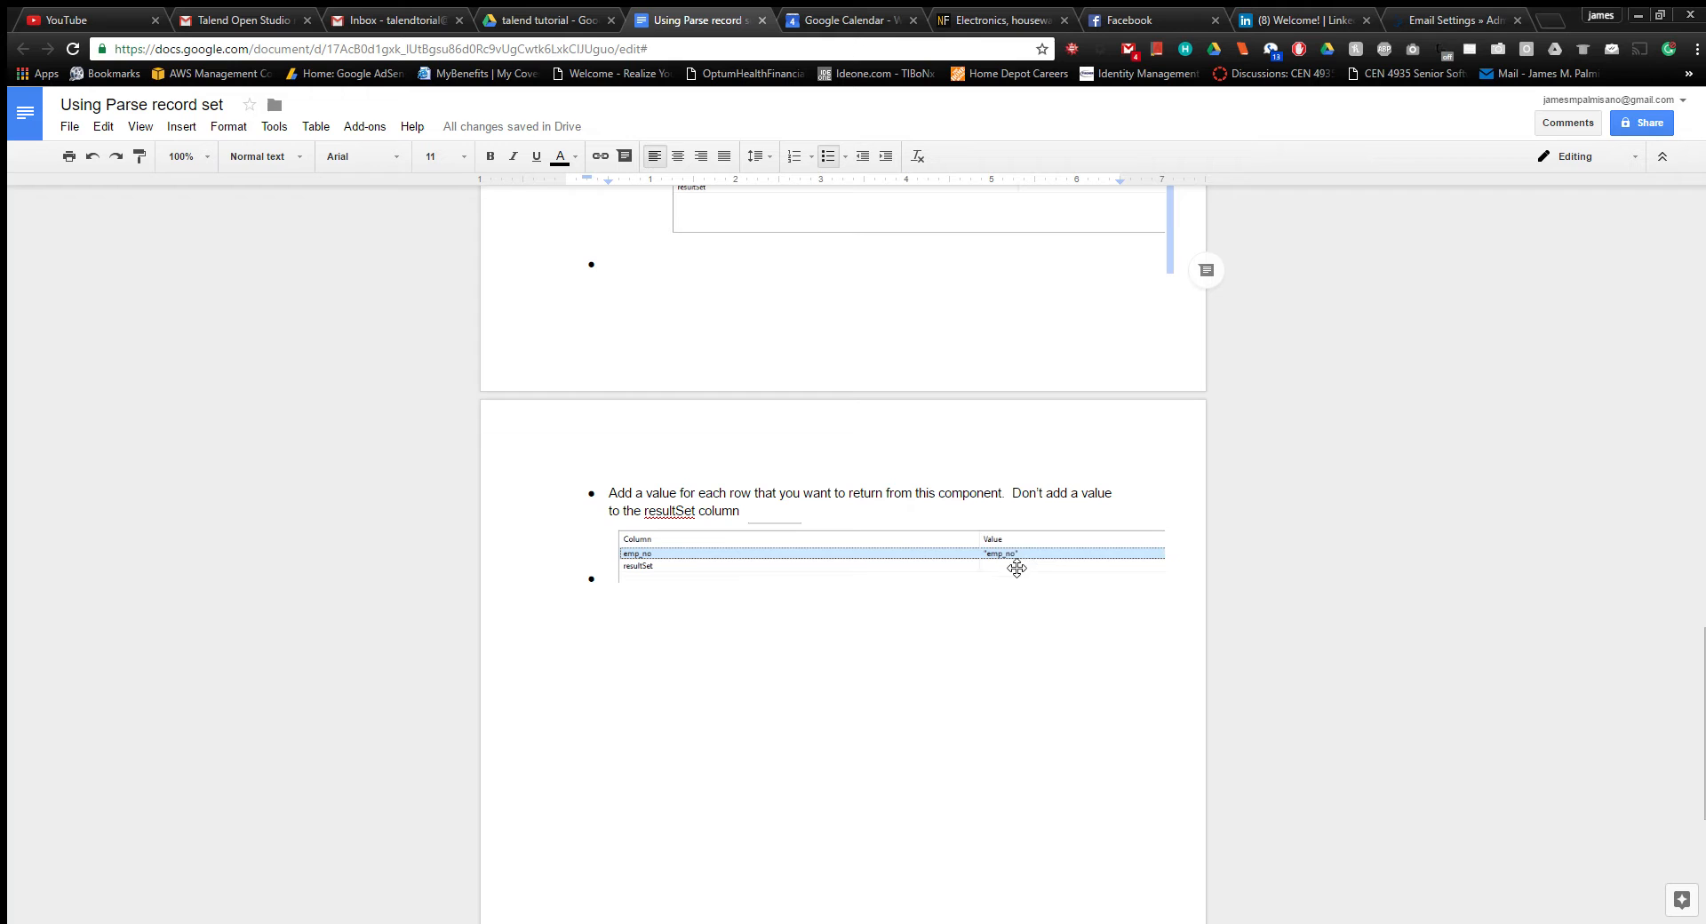
mouse_move(1036, 539)
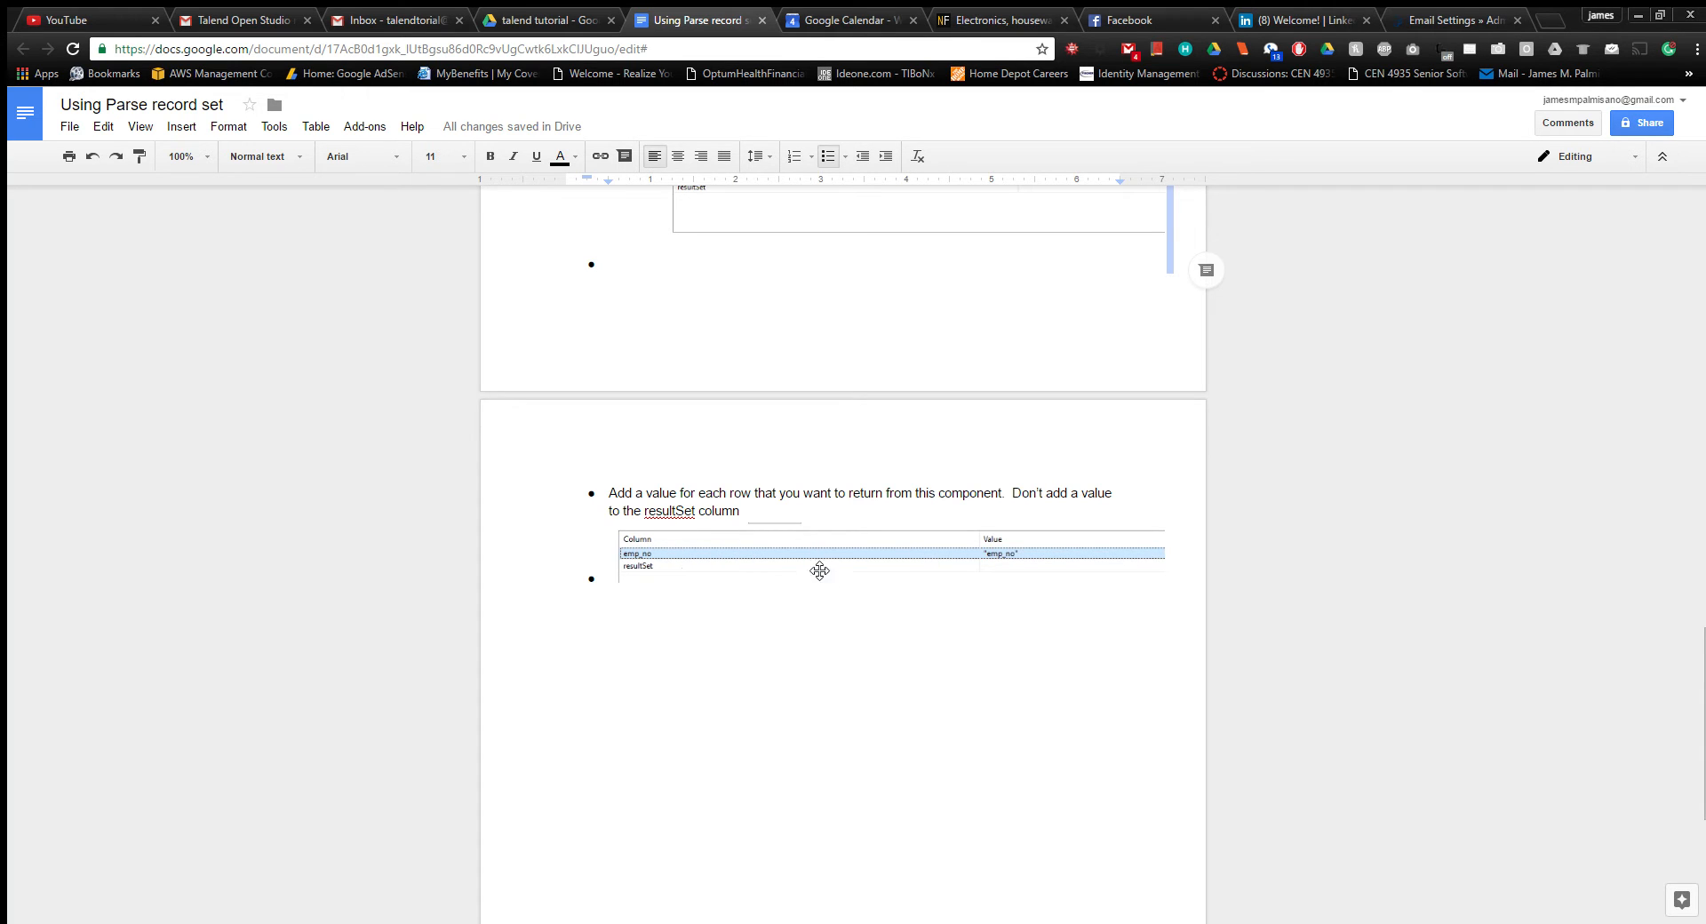
mouse_move(641, 568)
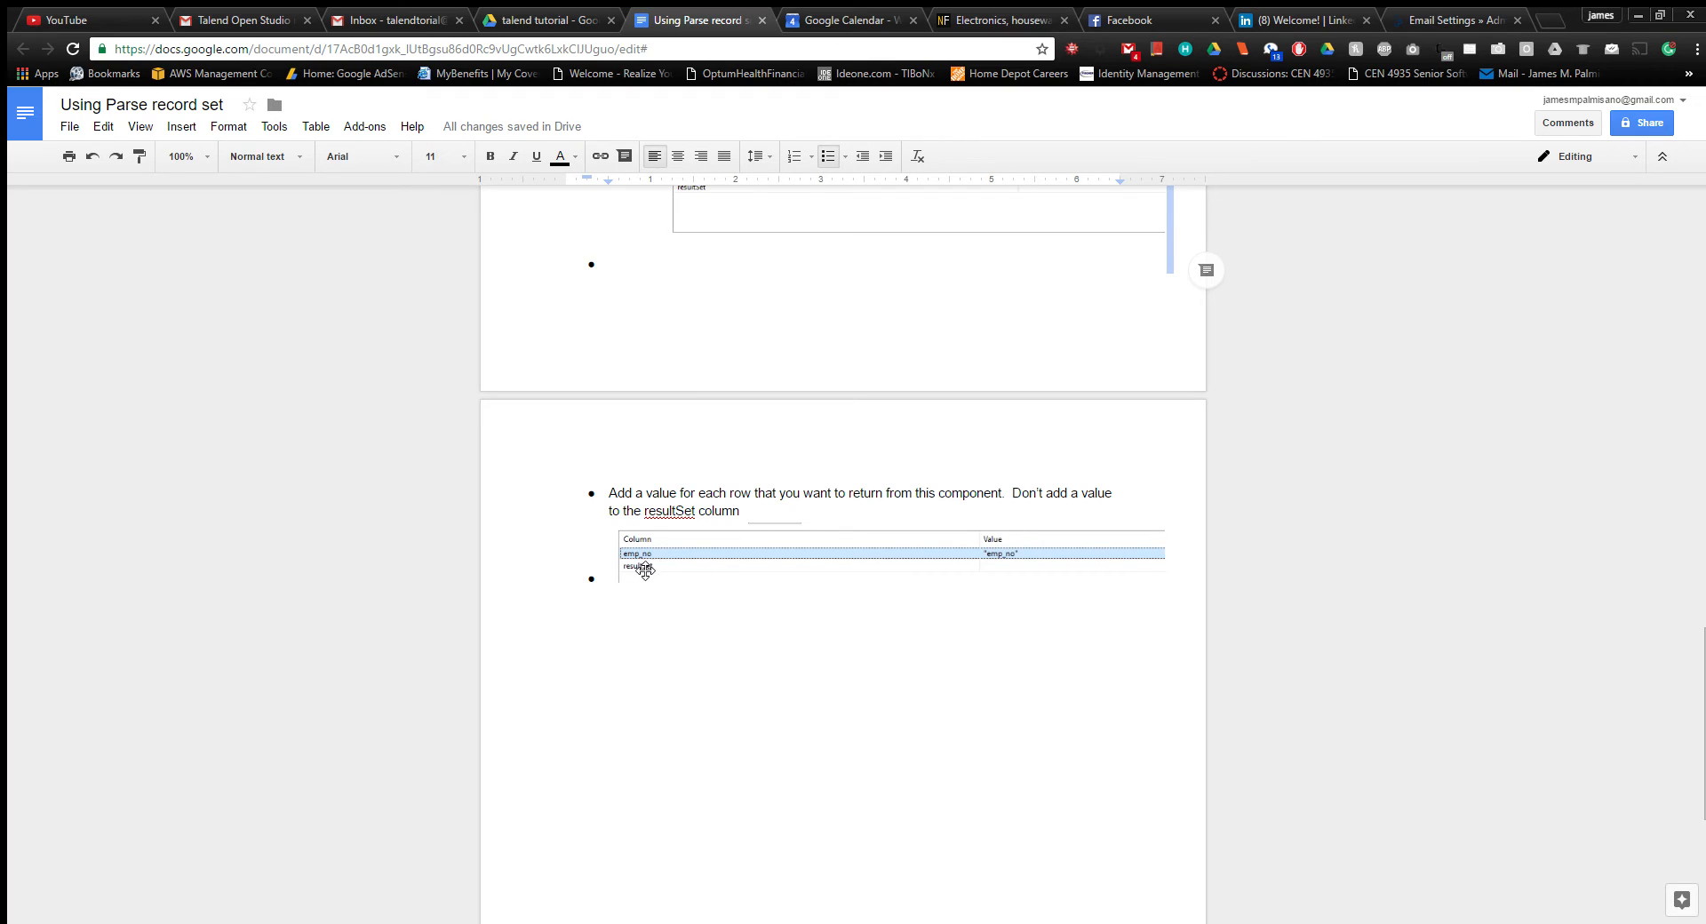